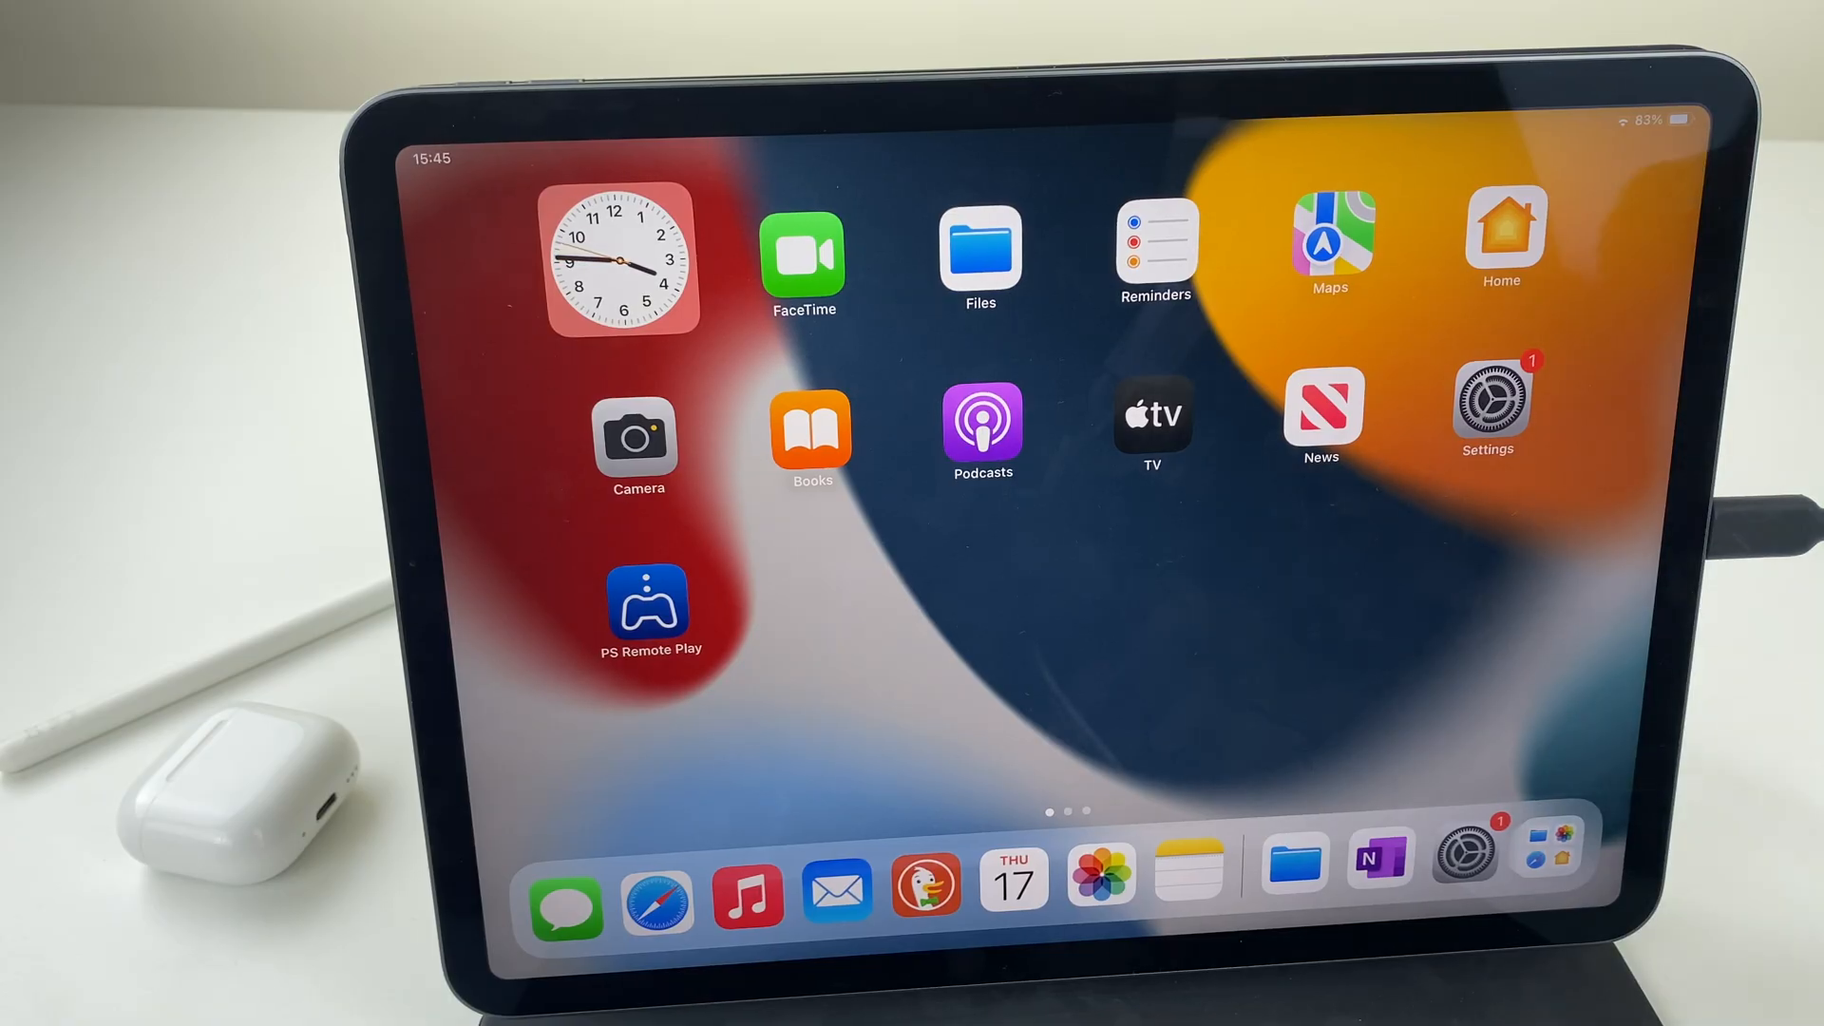
Step: Open Files to the USB drive 'Untitled', which shows its single Data folder
{"action": "left_click", "coordinate": [981, 256]}
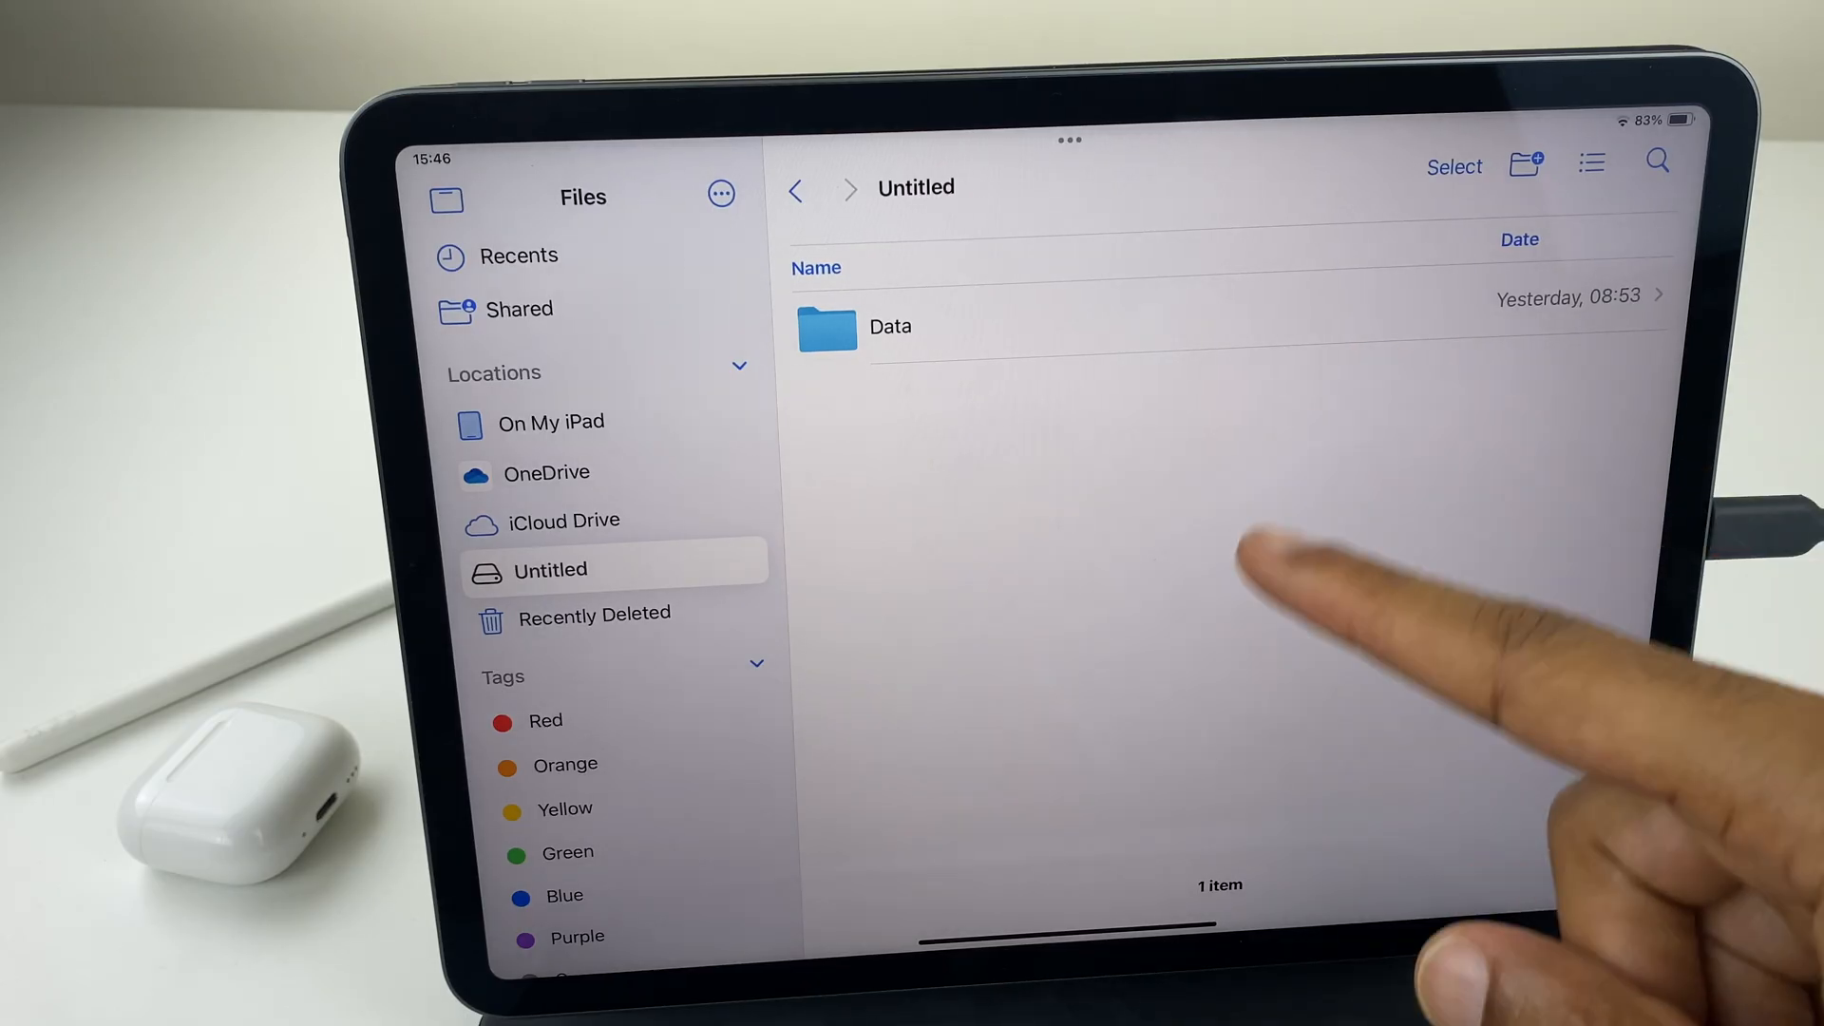
Step: Create a folder named 'From iPad' at the top of the Untitled drive
{"action": "left_click", "coordinate": [796, 188]}
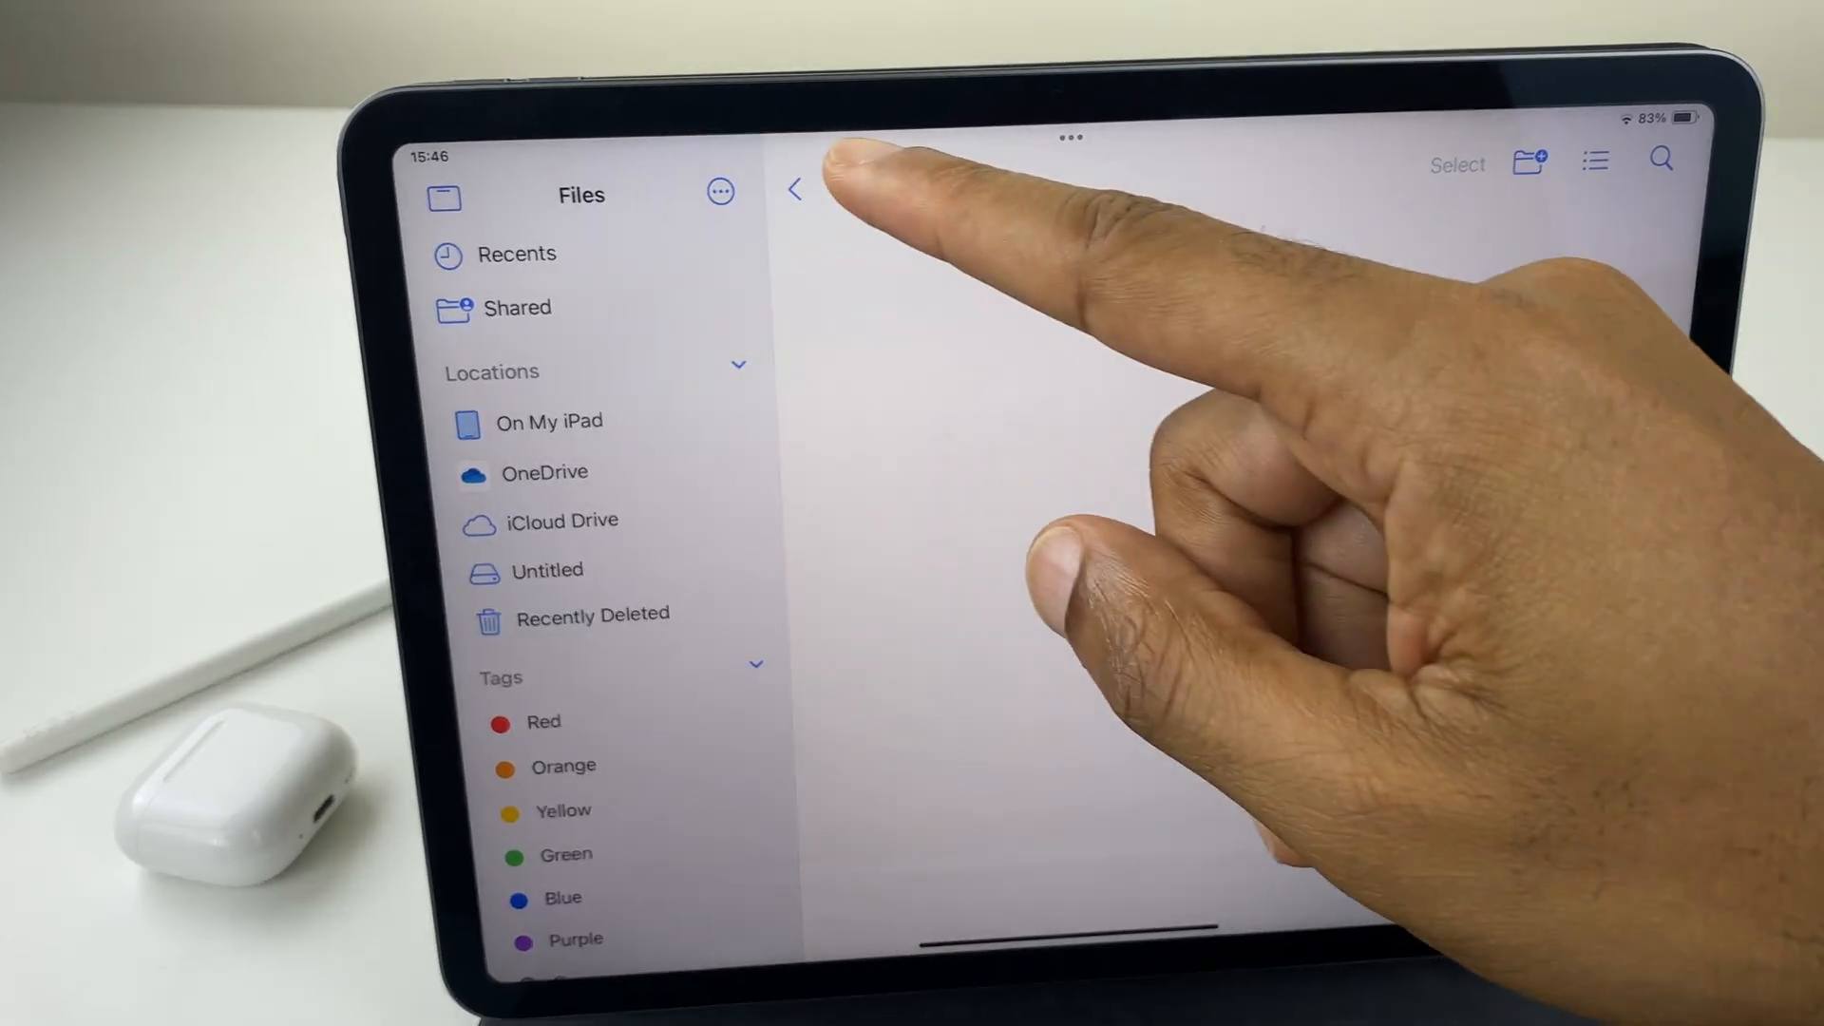
{"action": "left_click", "coordinate": [550, 570]}
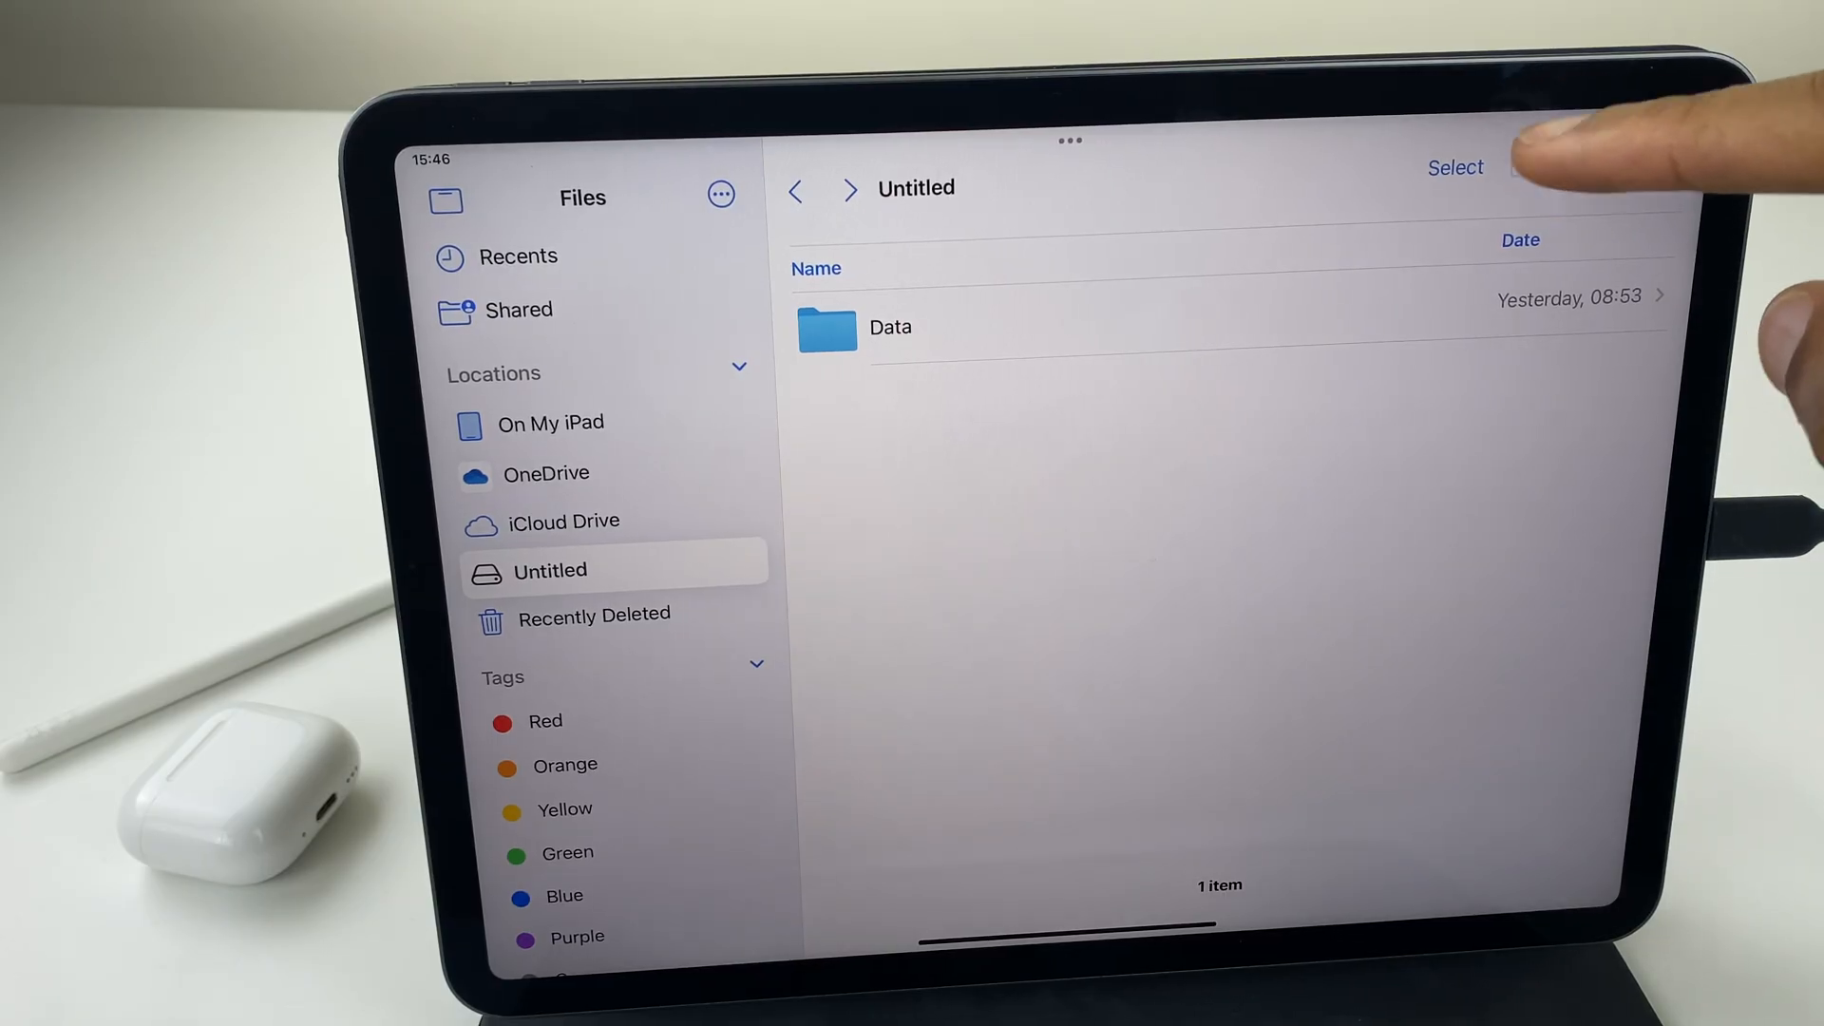
{"action": "left_click", "coordinate": [1525, 162]}
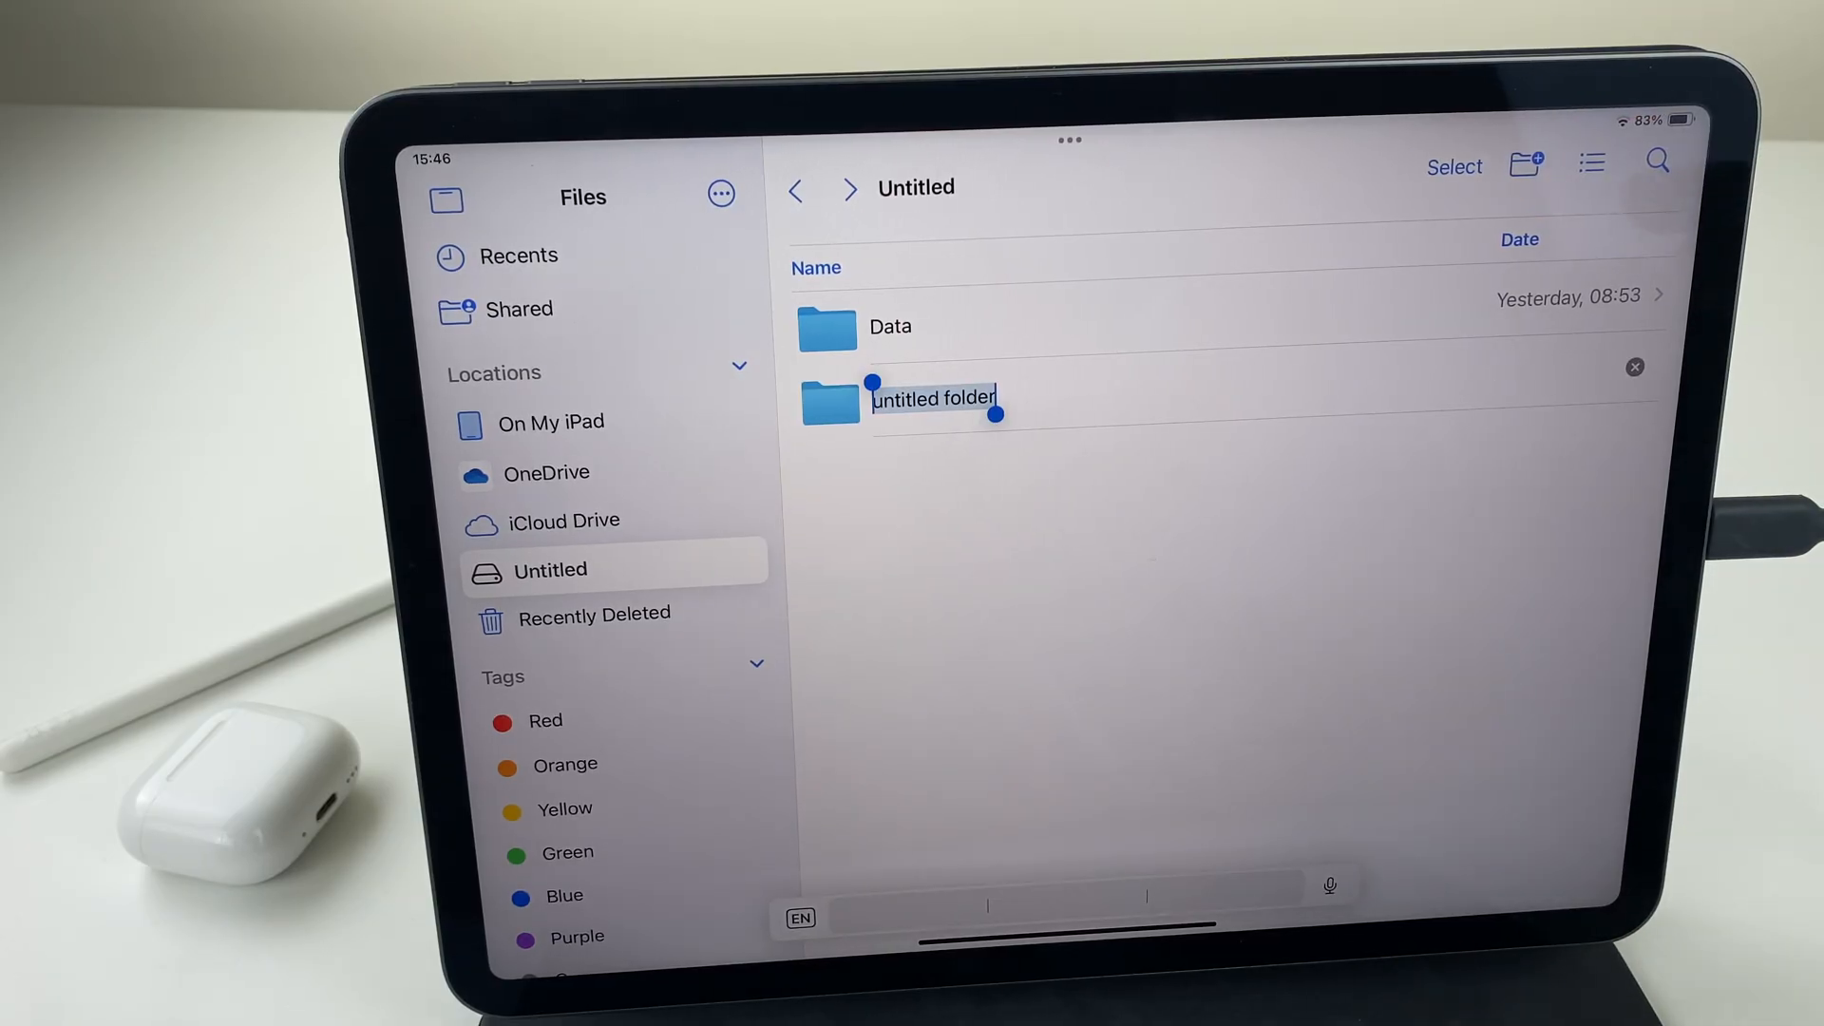
{"action": "type", "text": "F"}
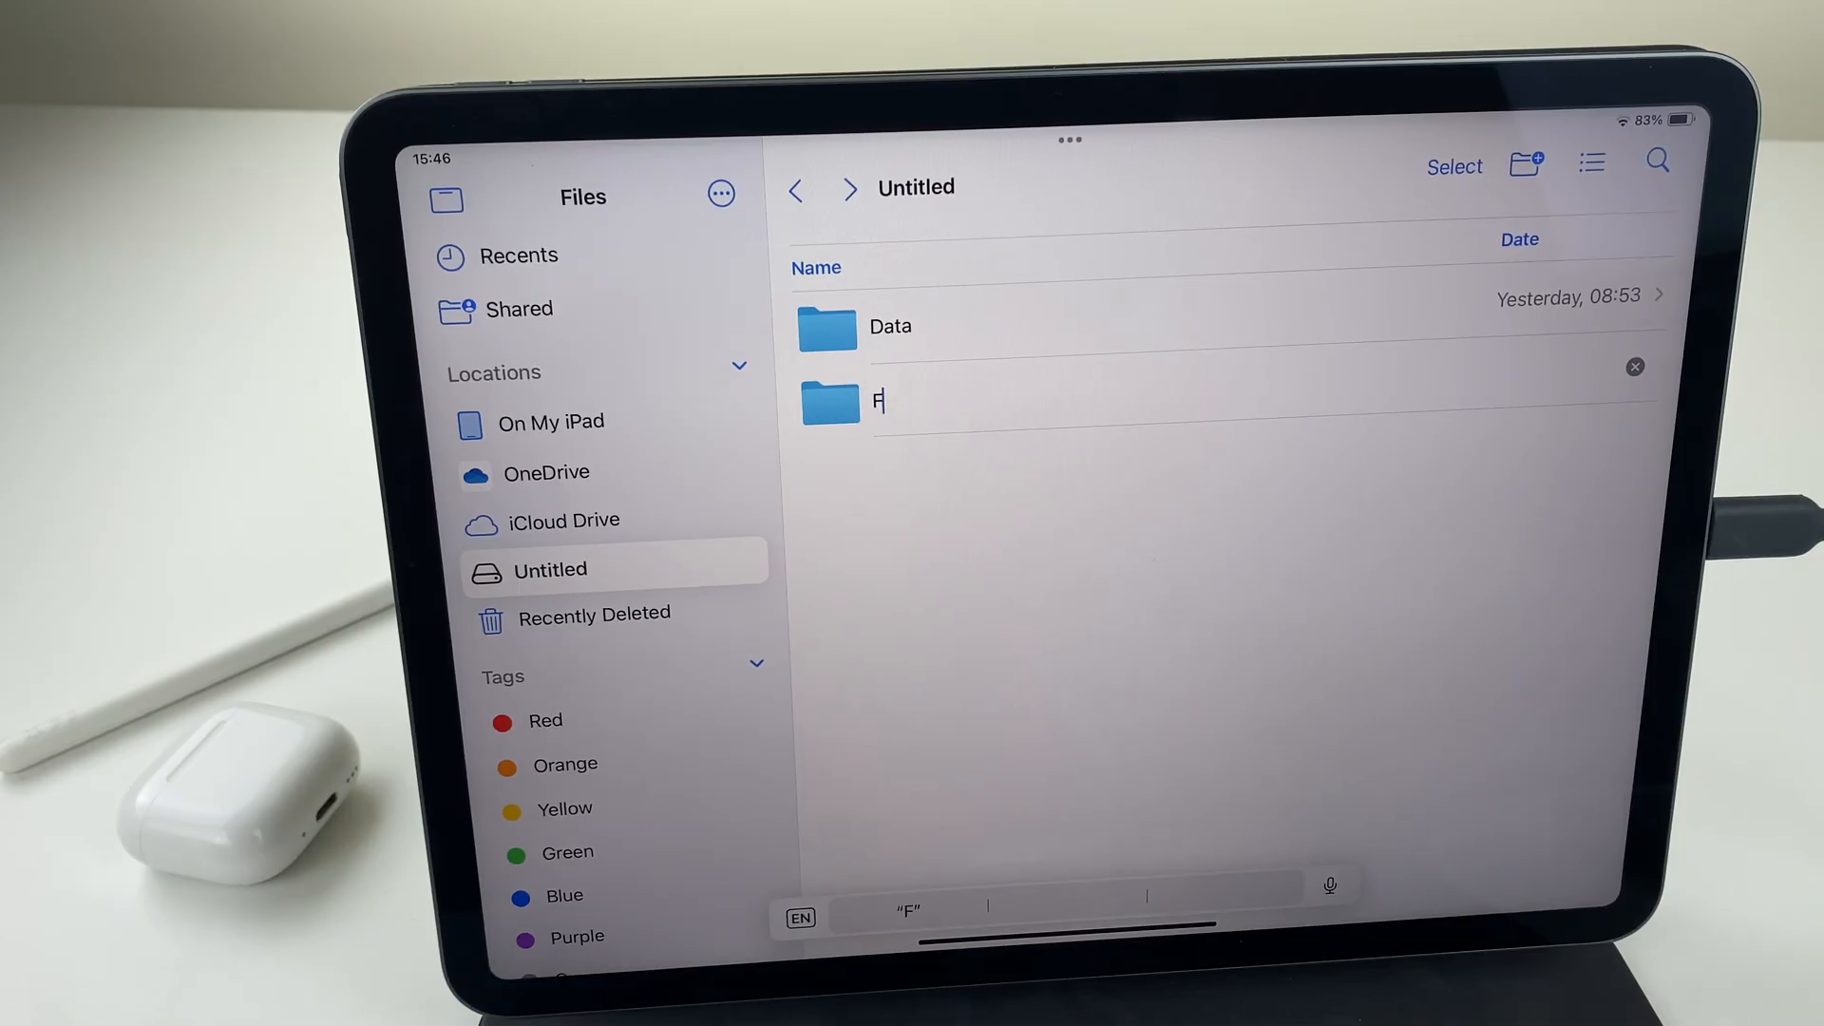
{"action": "type", "text": "rom i"}
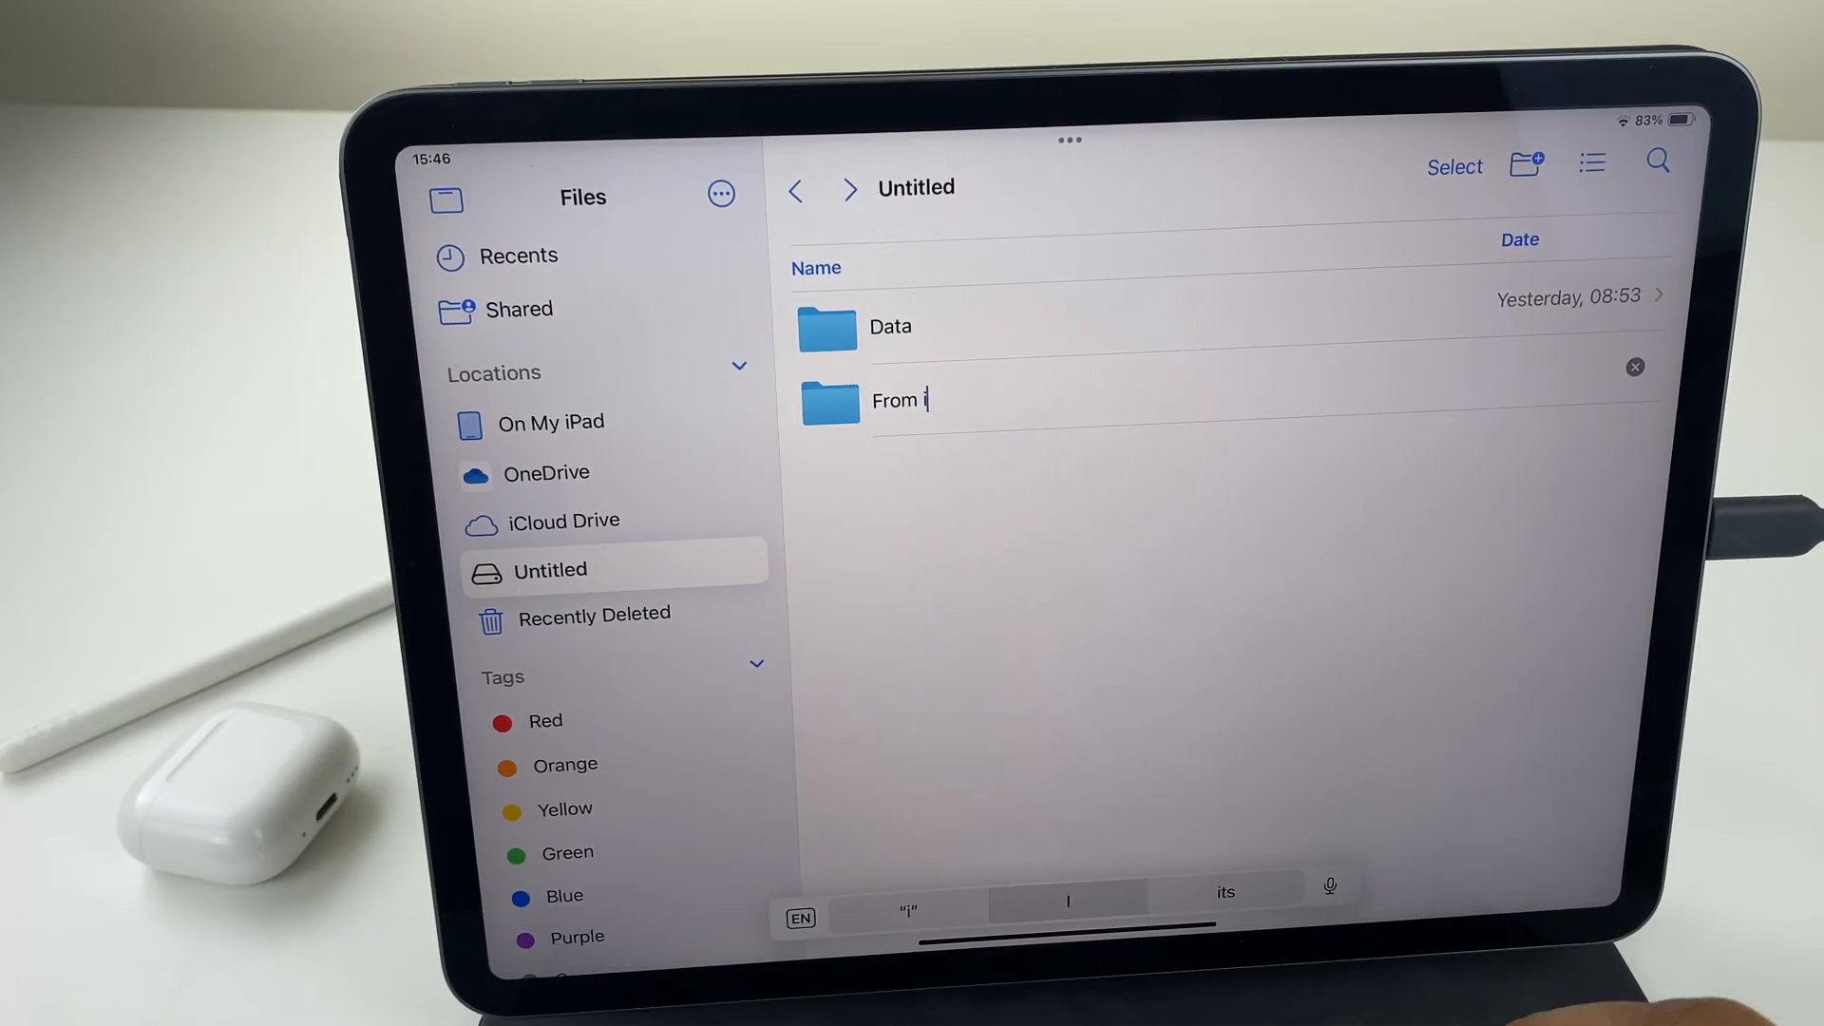
{"action": "type", "text": "Pad"}
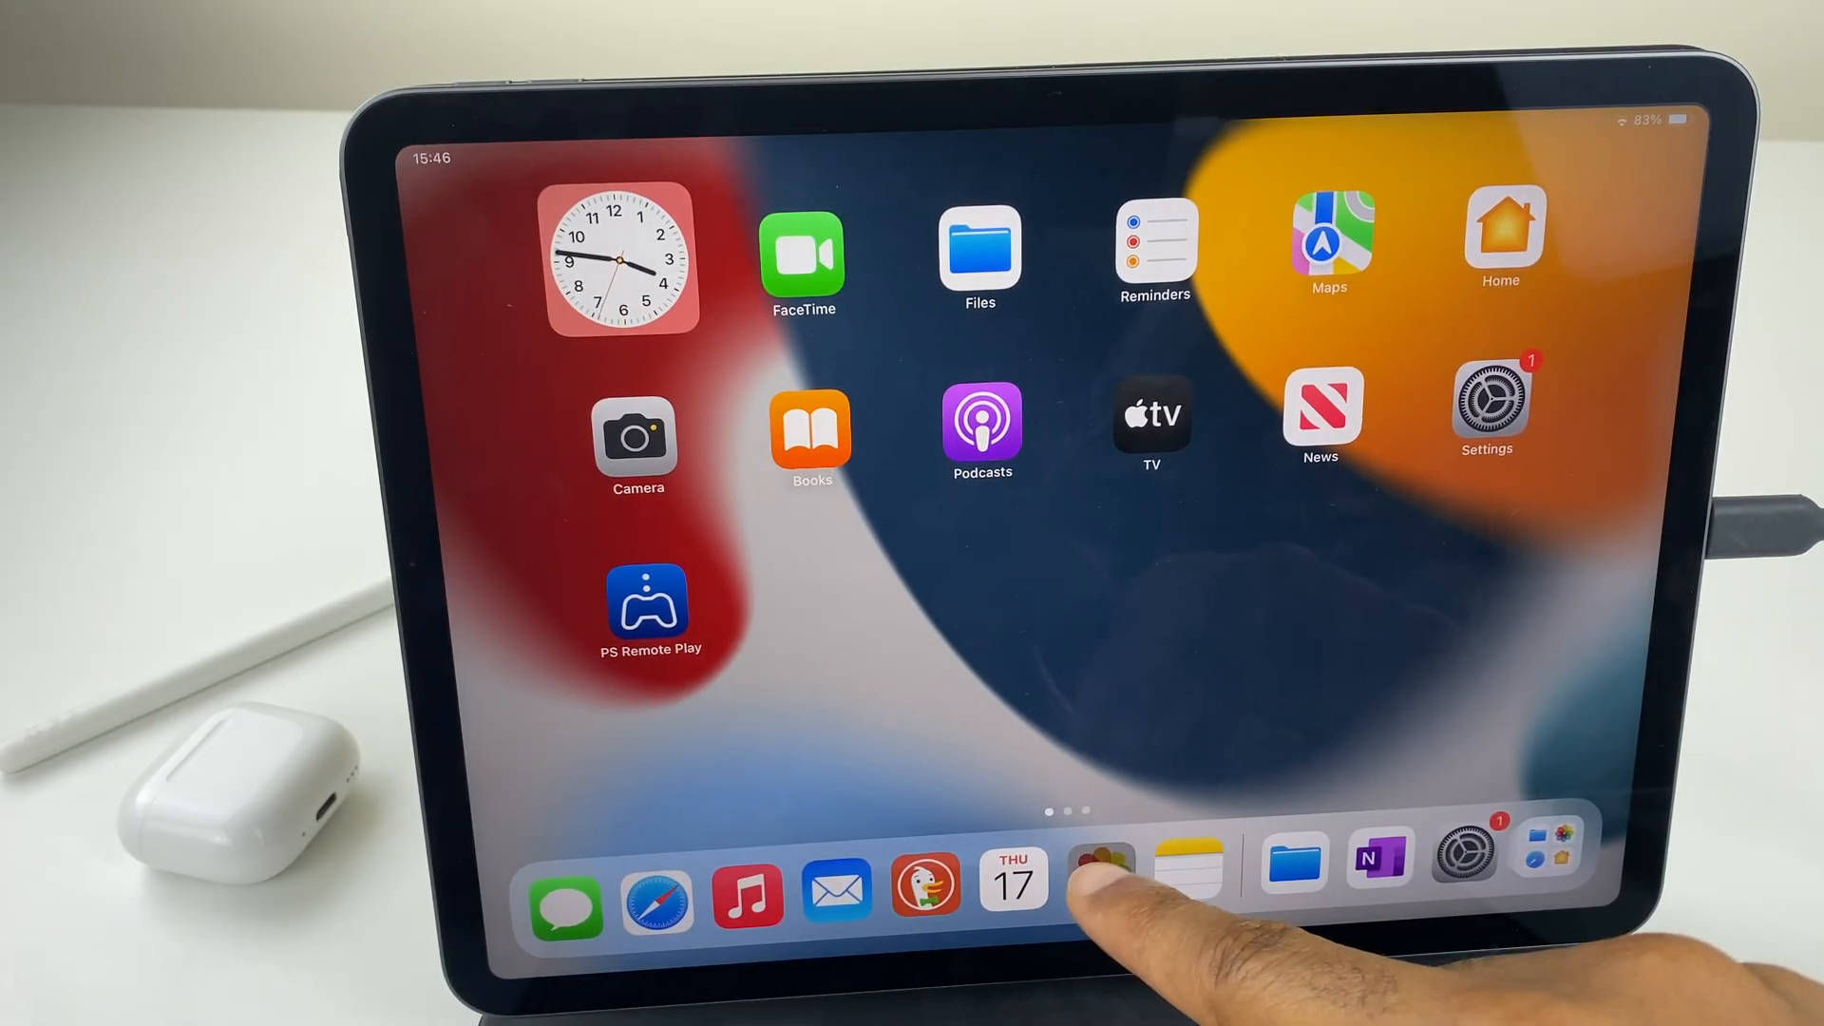
Step: Select all three photos in the Photos library
{"action": "left_click", "coordinate": [1102, 867]}
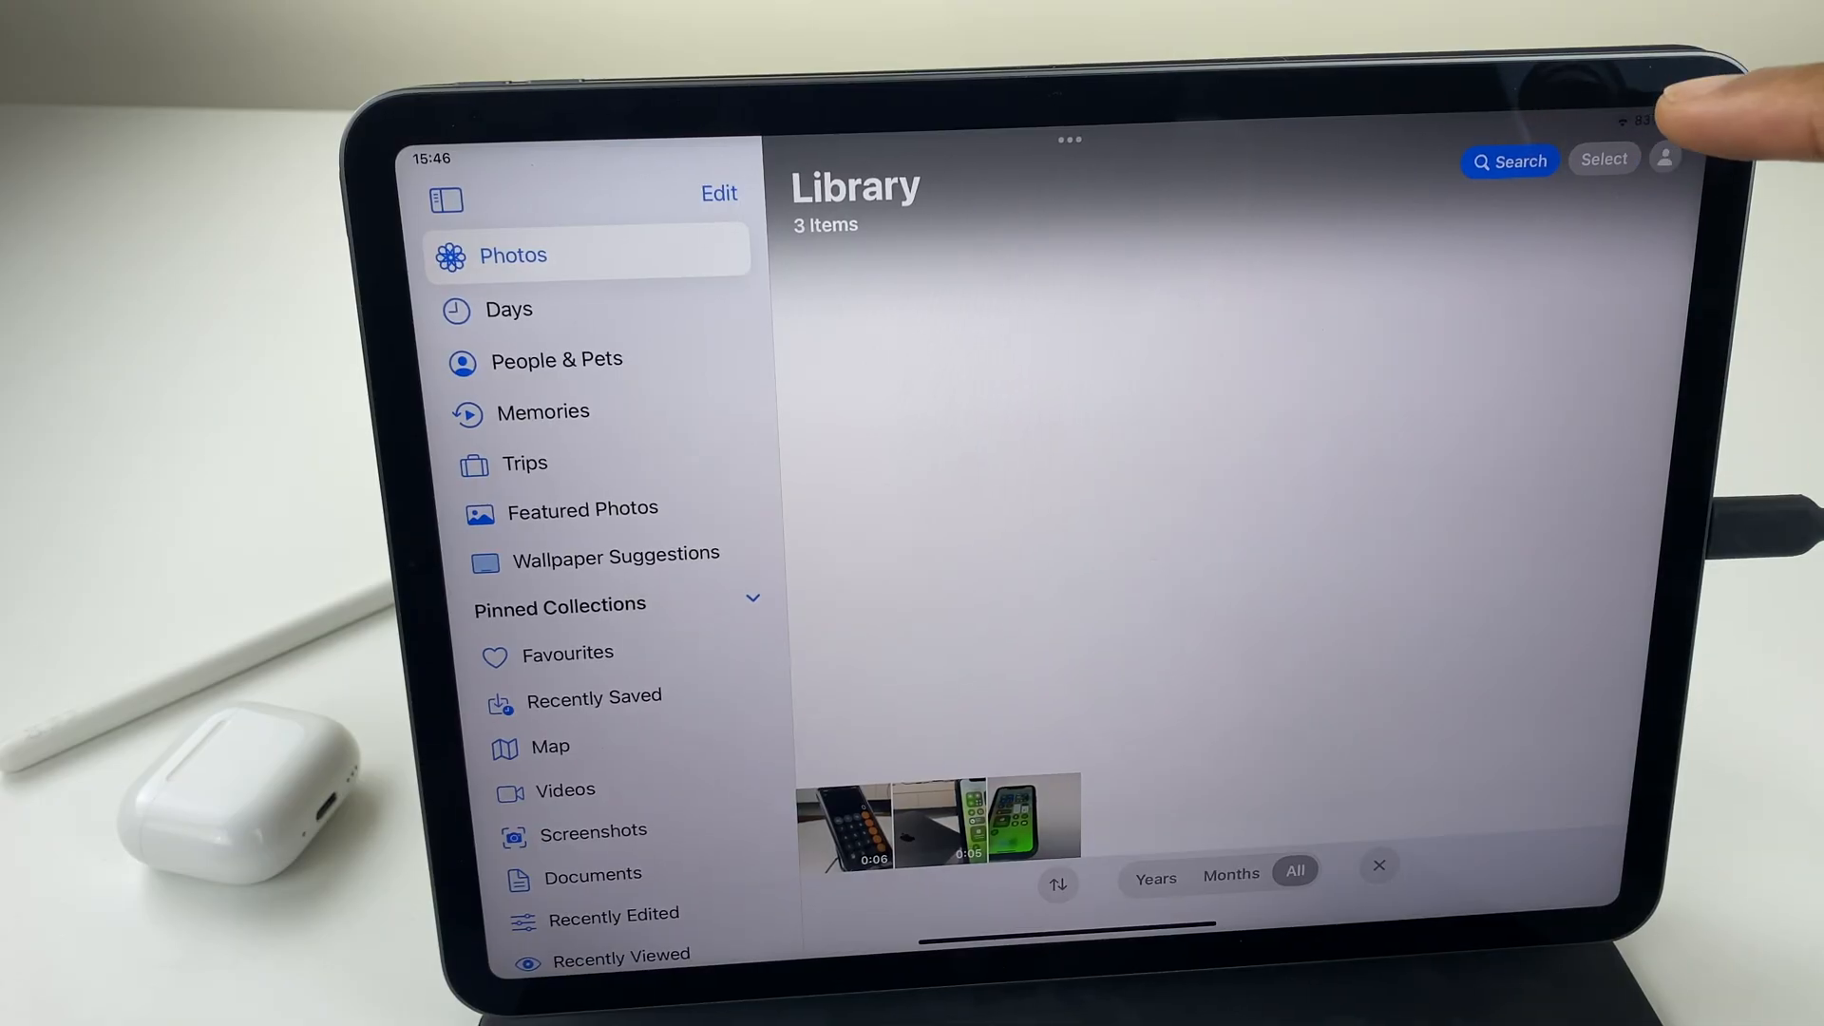
{"action": "left_click", "coordinate": [1603, 160]}
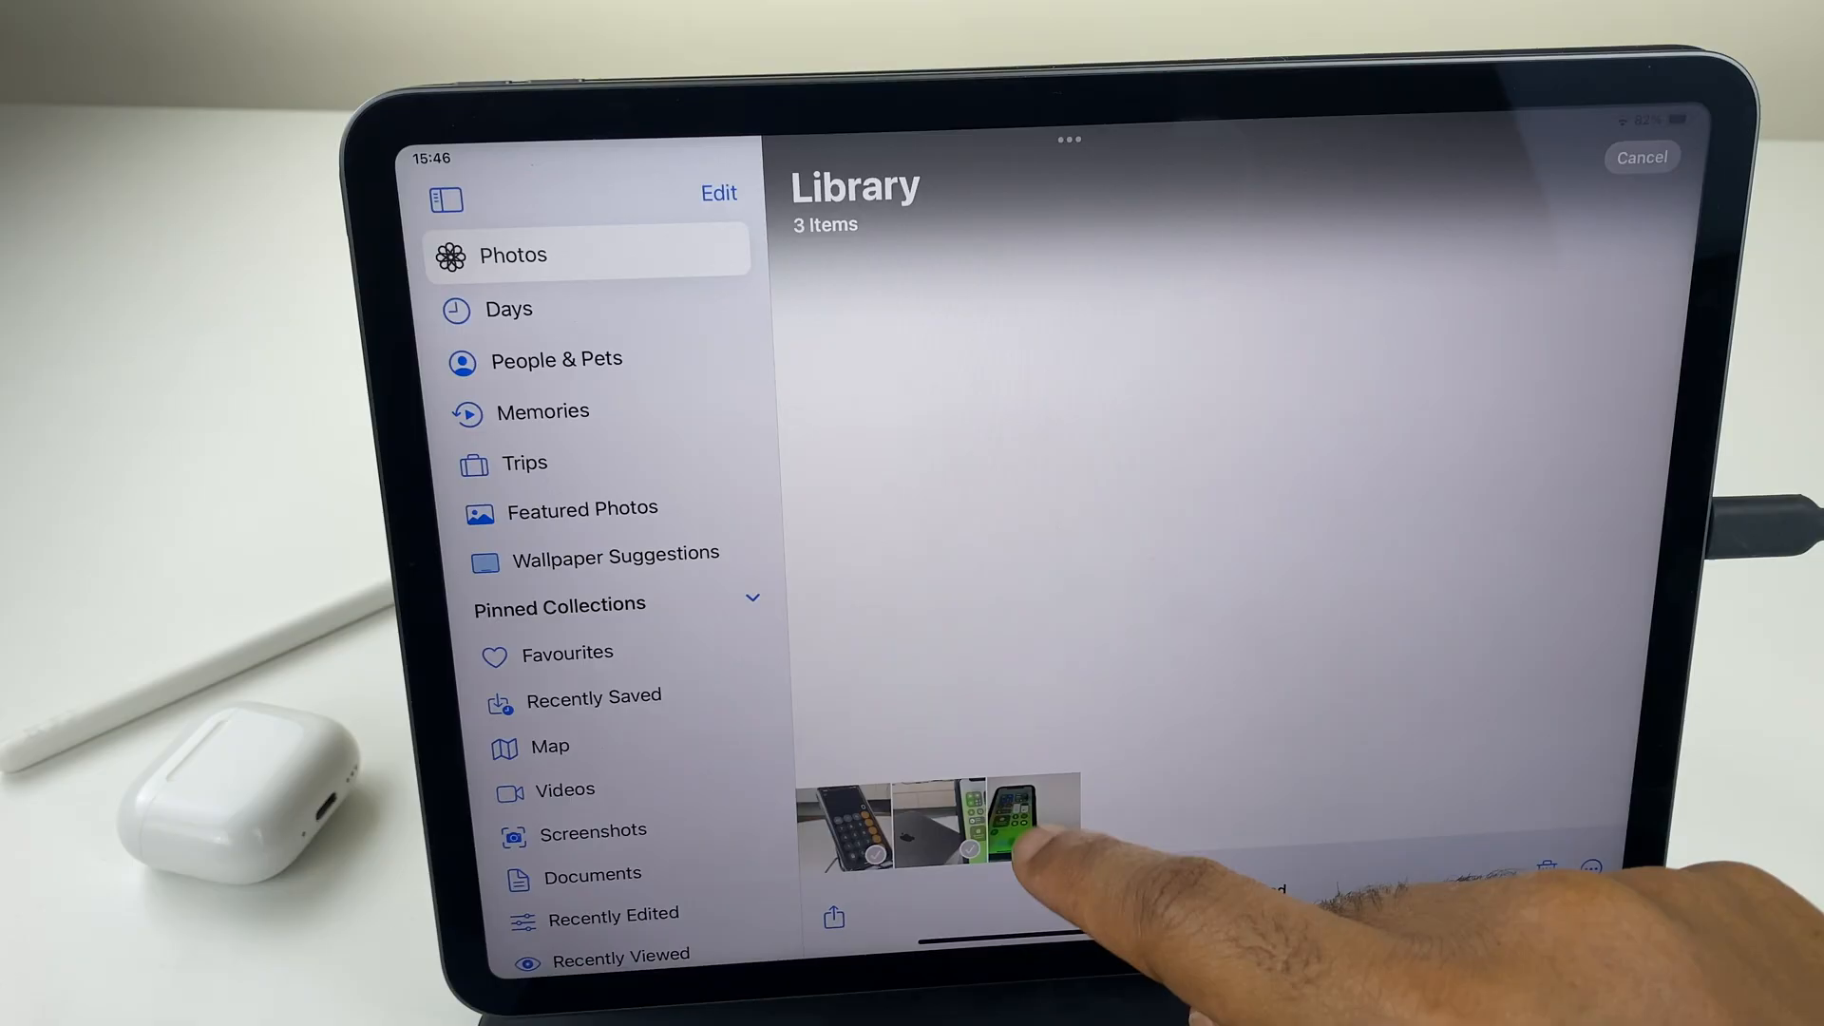
{"action": "left_click", "coordinate": [1021, 814]}
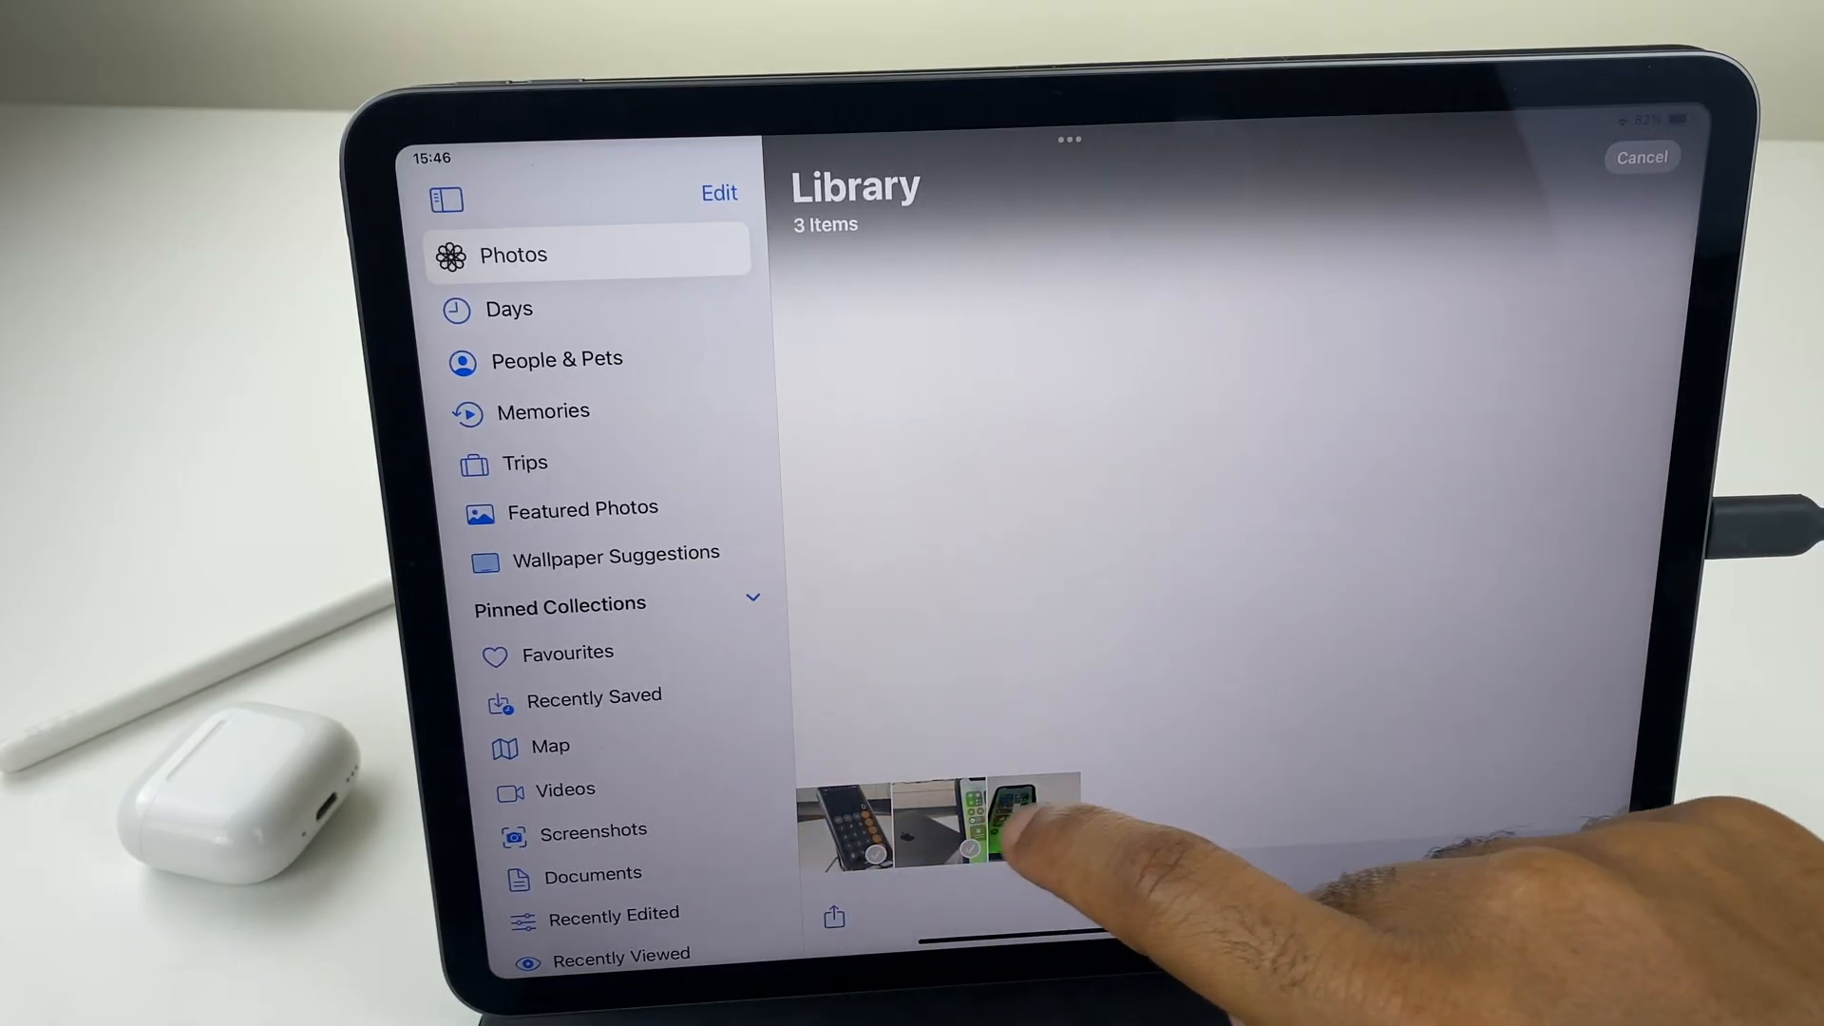
{"action": "left_click", "coordinate": [1020, 814]}
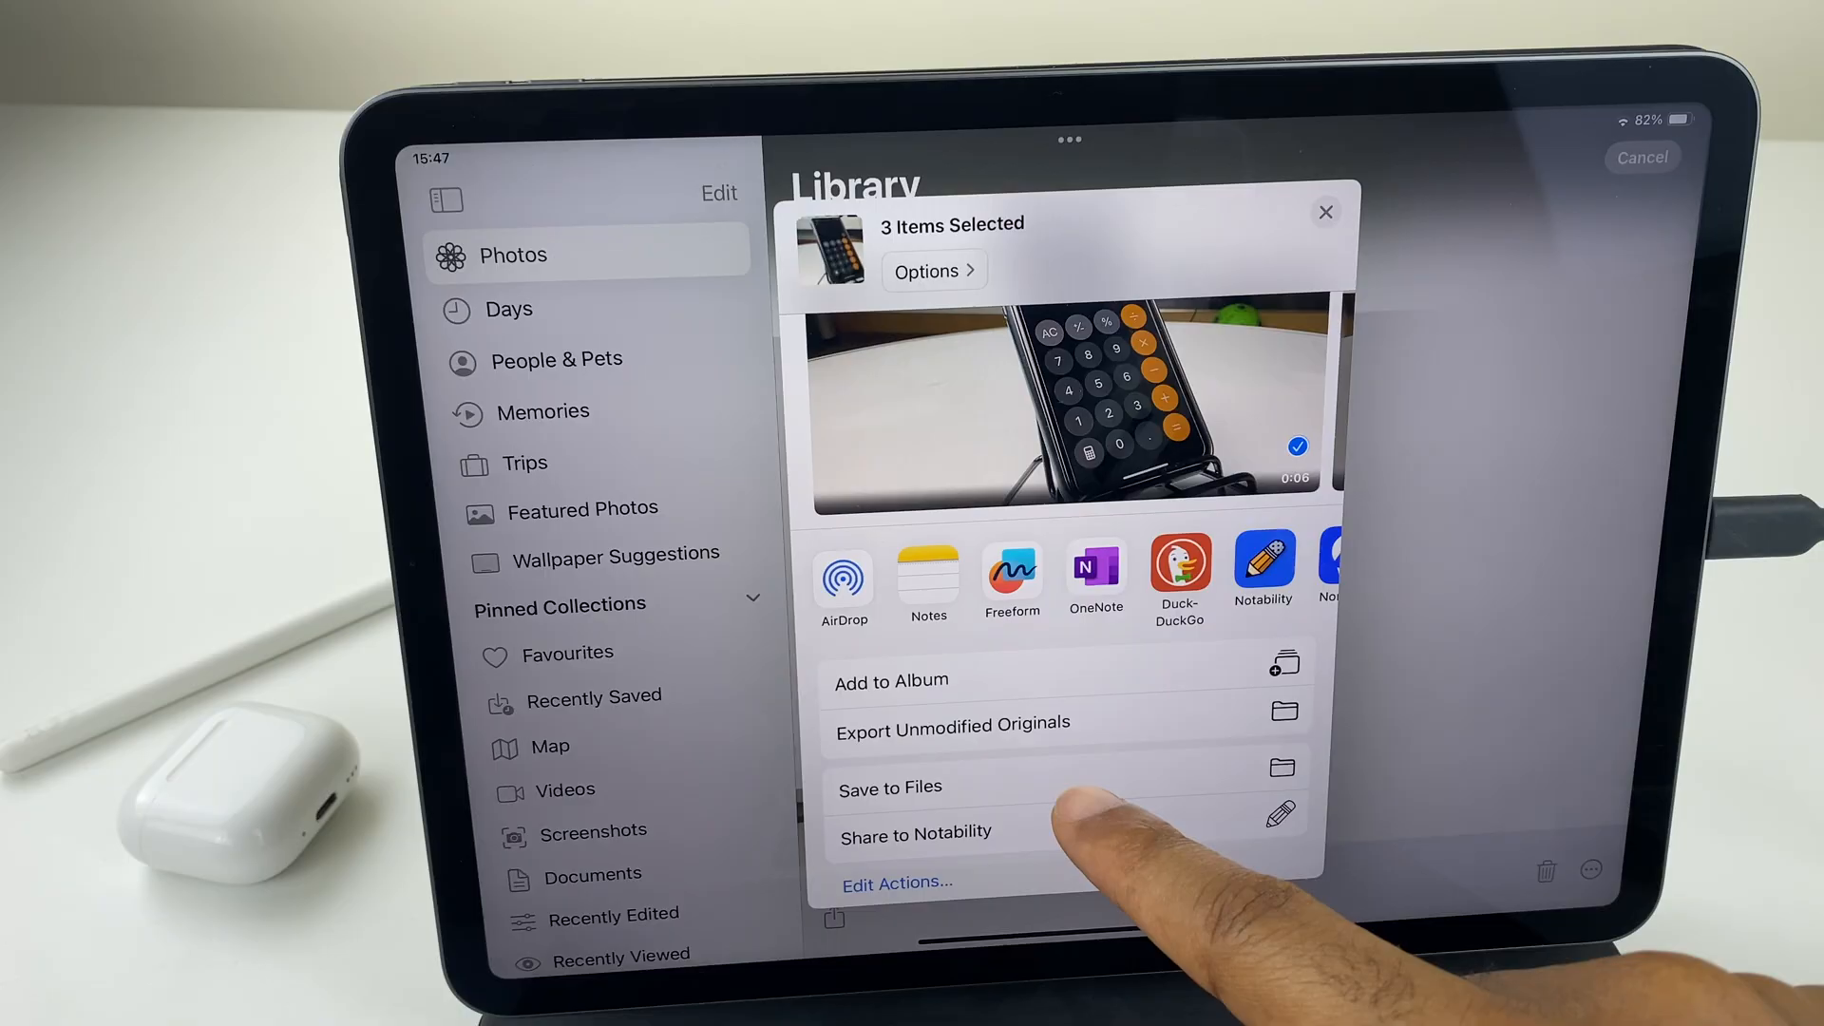
Step: Save the three selected photos to Untitled > From iPad using Save to Files
{"action": "left_click", "coordinate": [890, 788]}
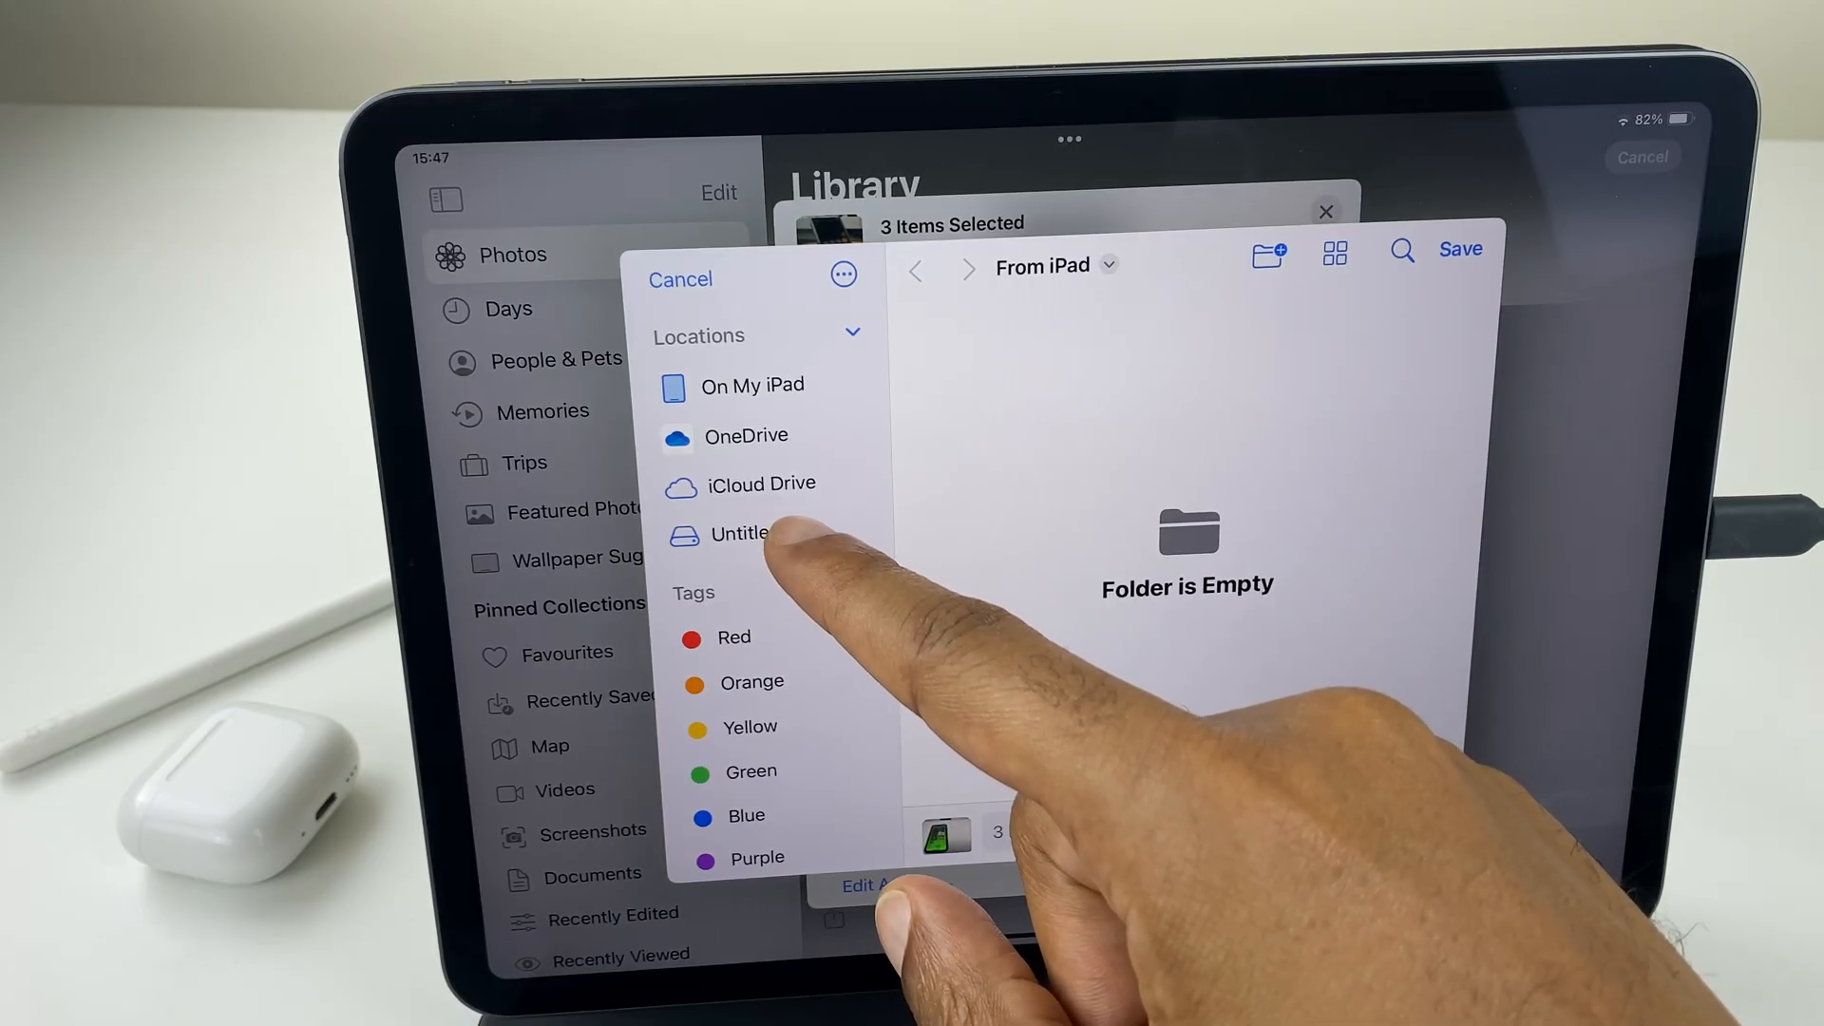
{"action": "left_click", "coordinate": [747, 533]}
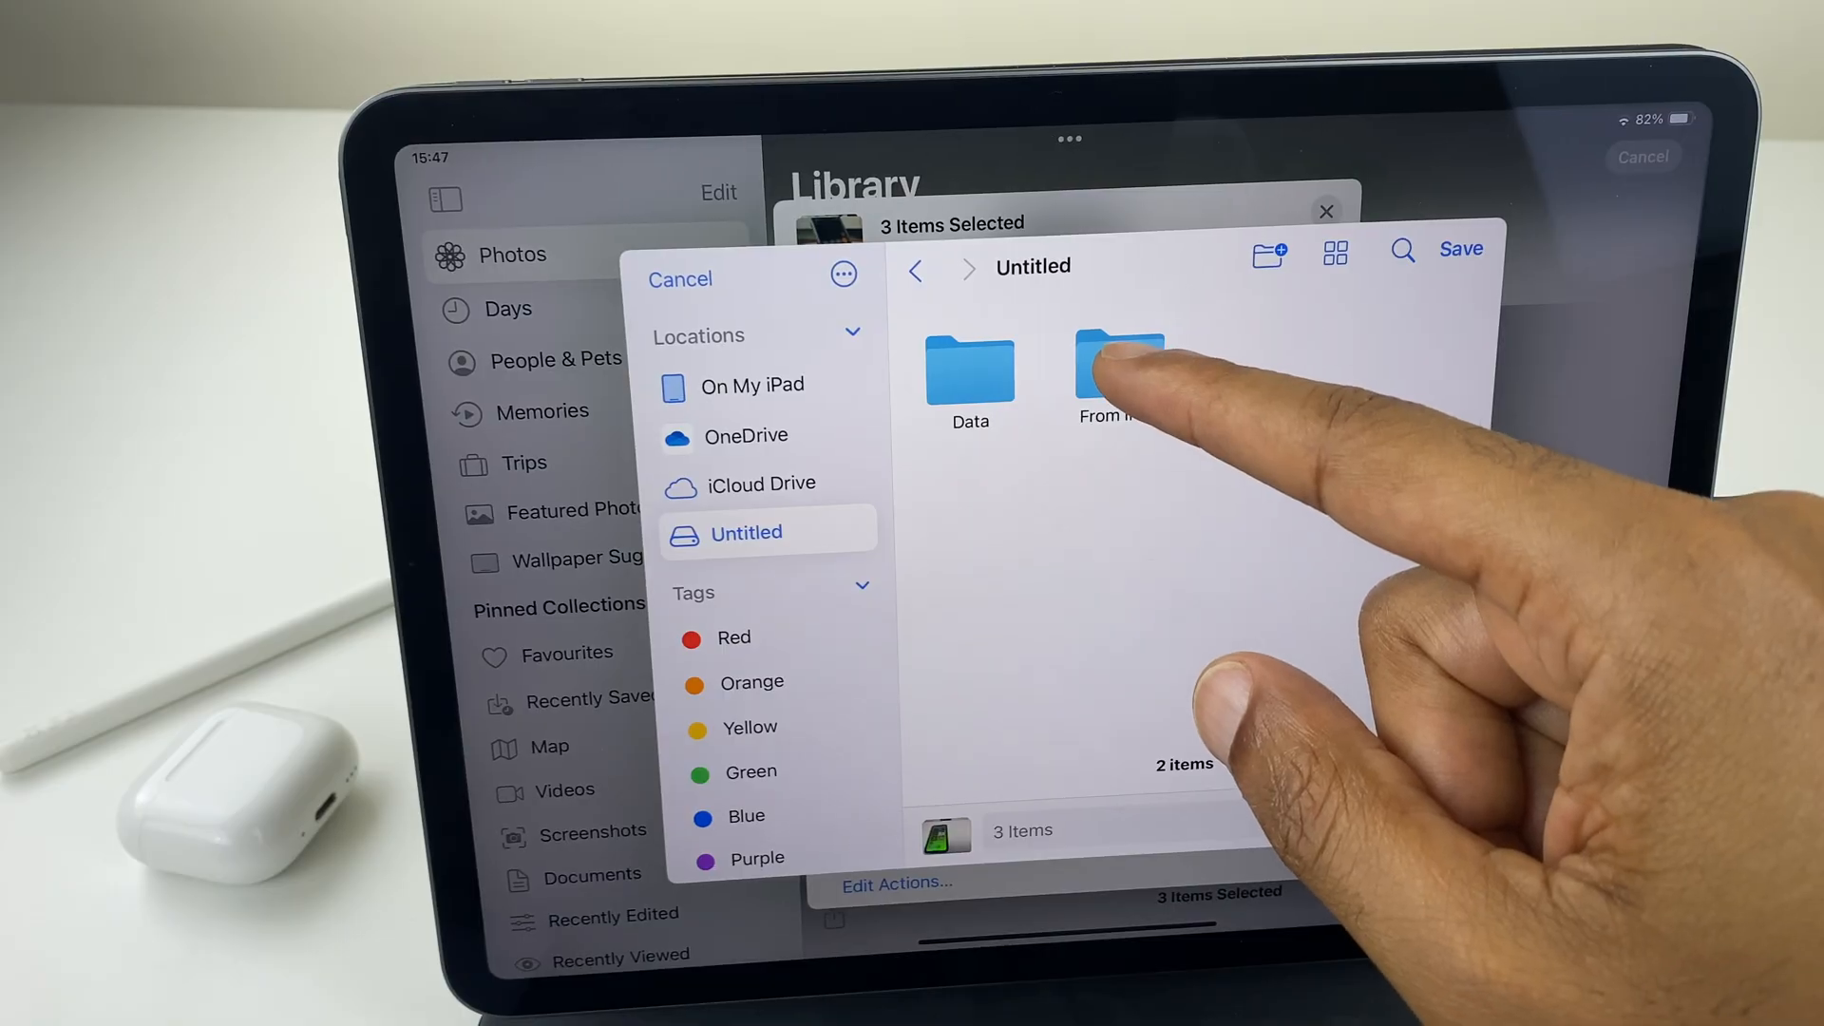
{"action": "left_click", "coordinate": [1117, 378]}
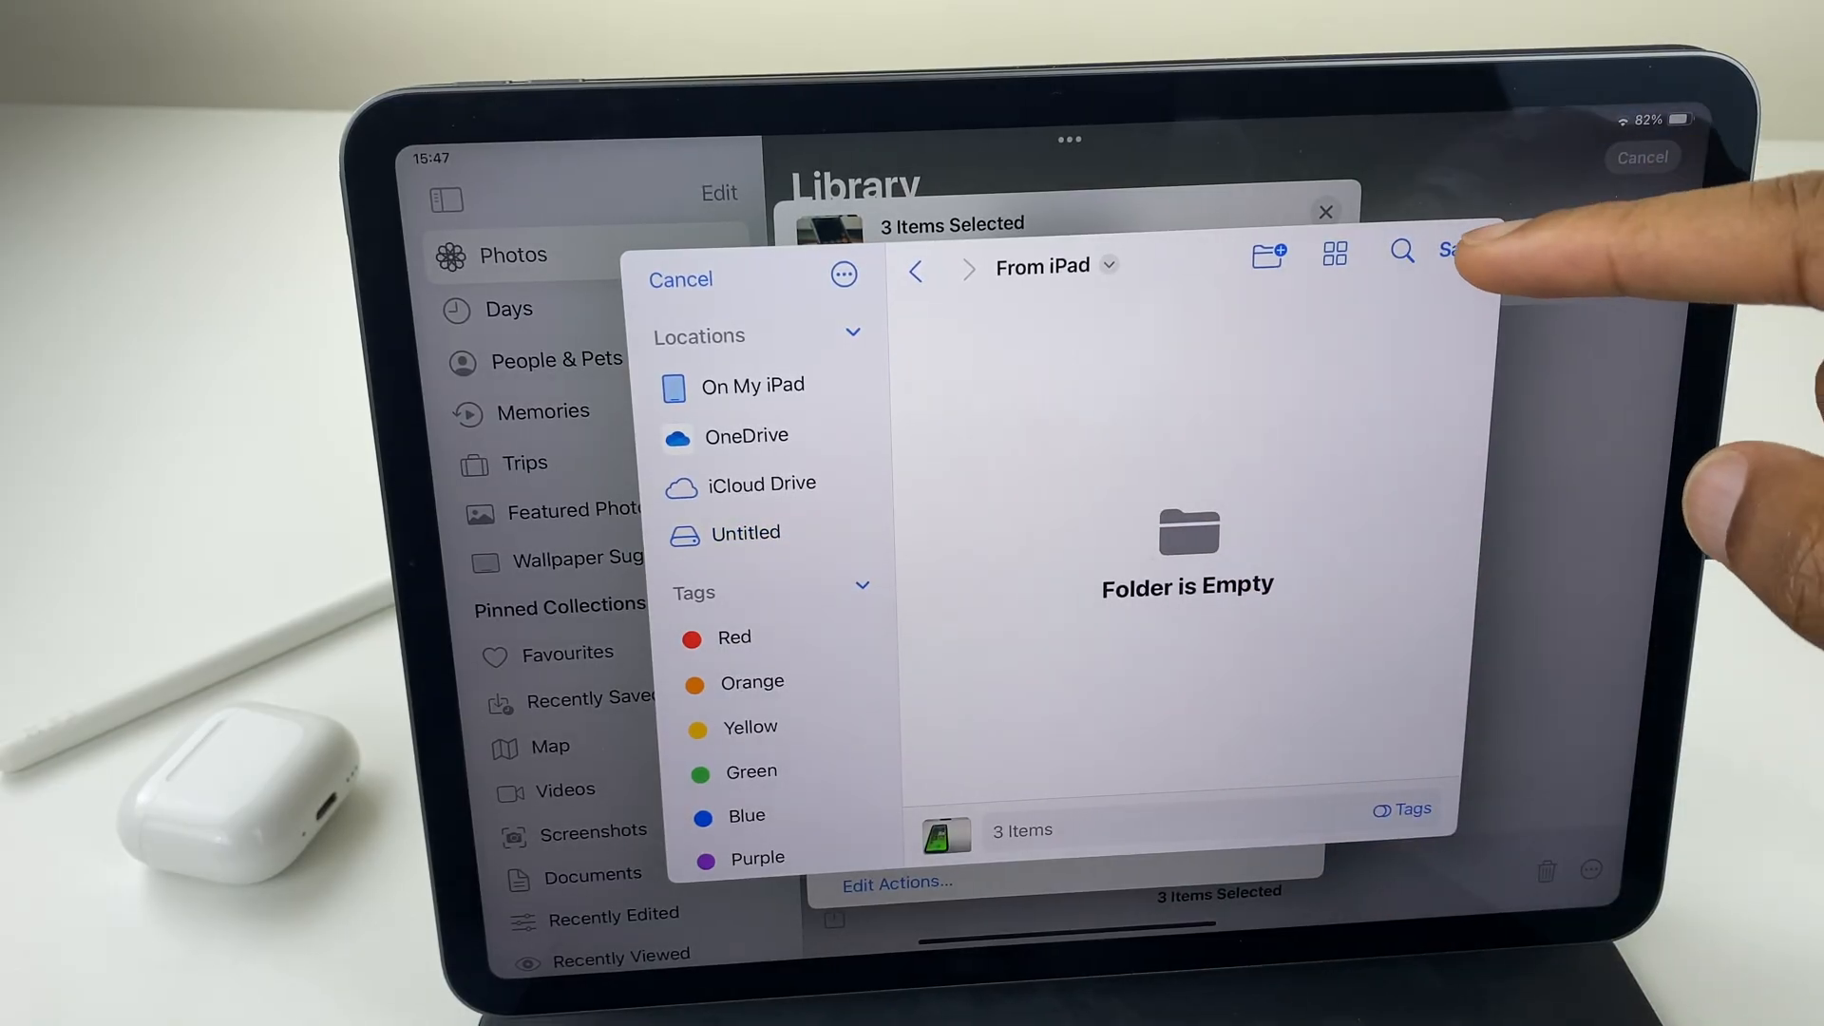
{"action": "left_click", "coordinate": [1448, 250]}
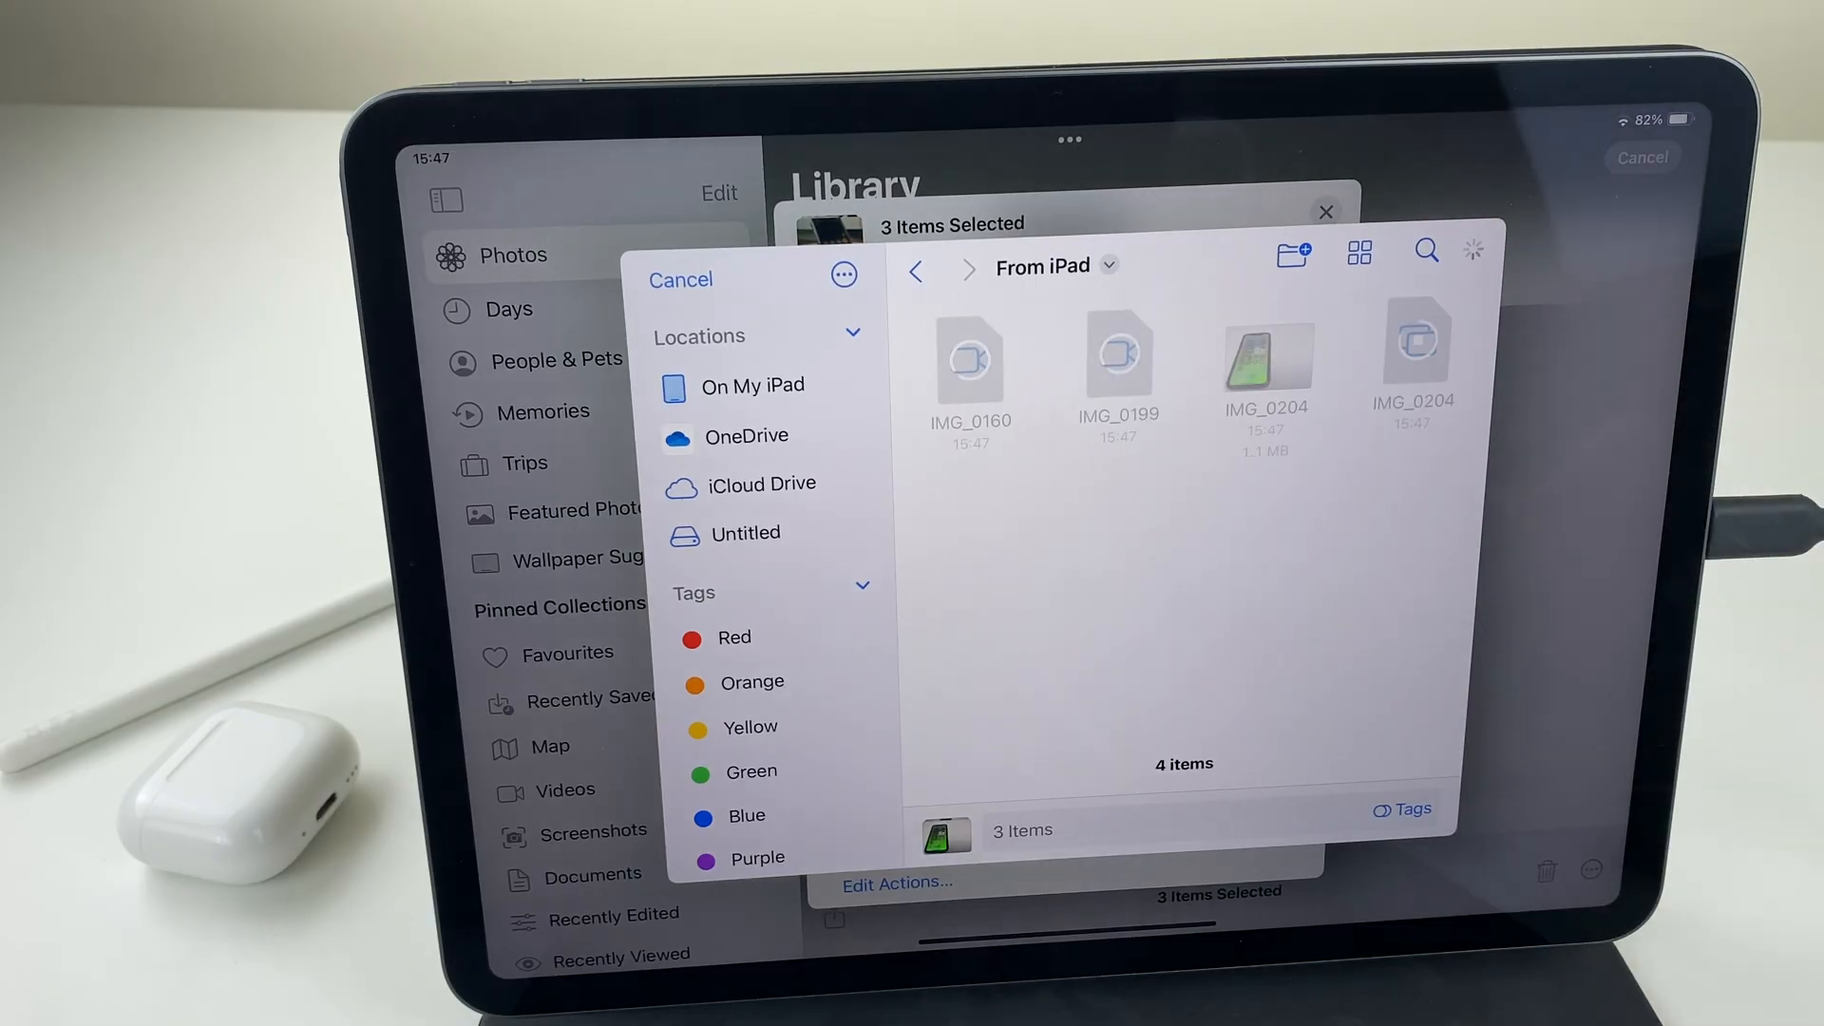
{"action": "left_click", "coordinate": [679, 280]}
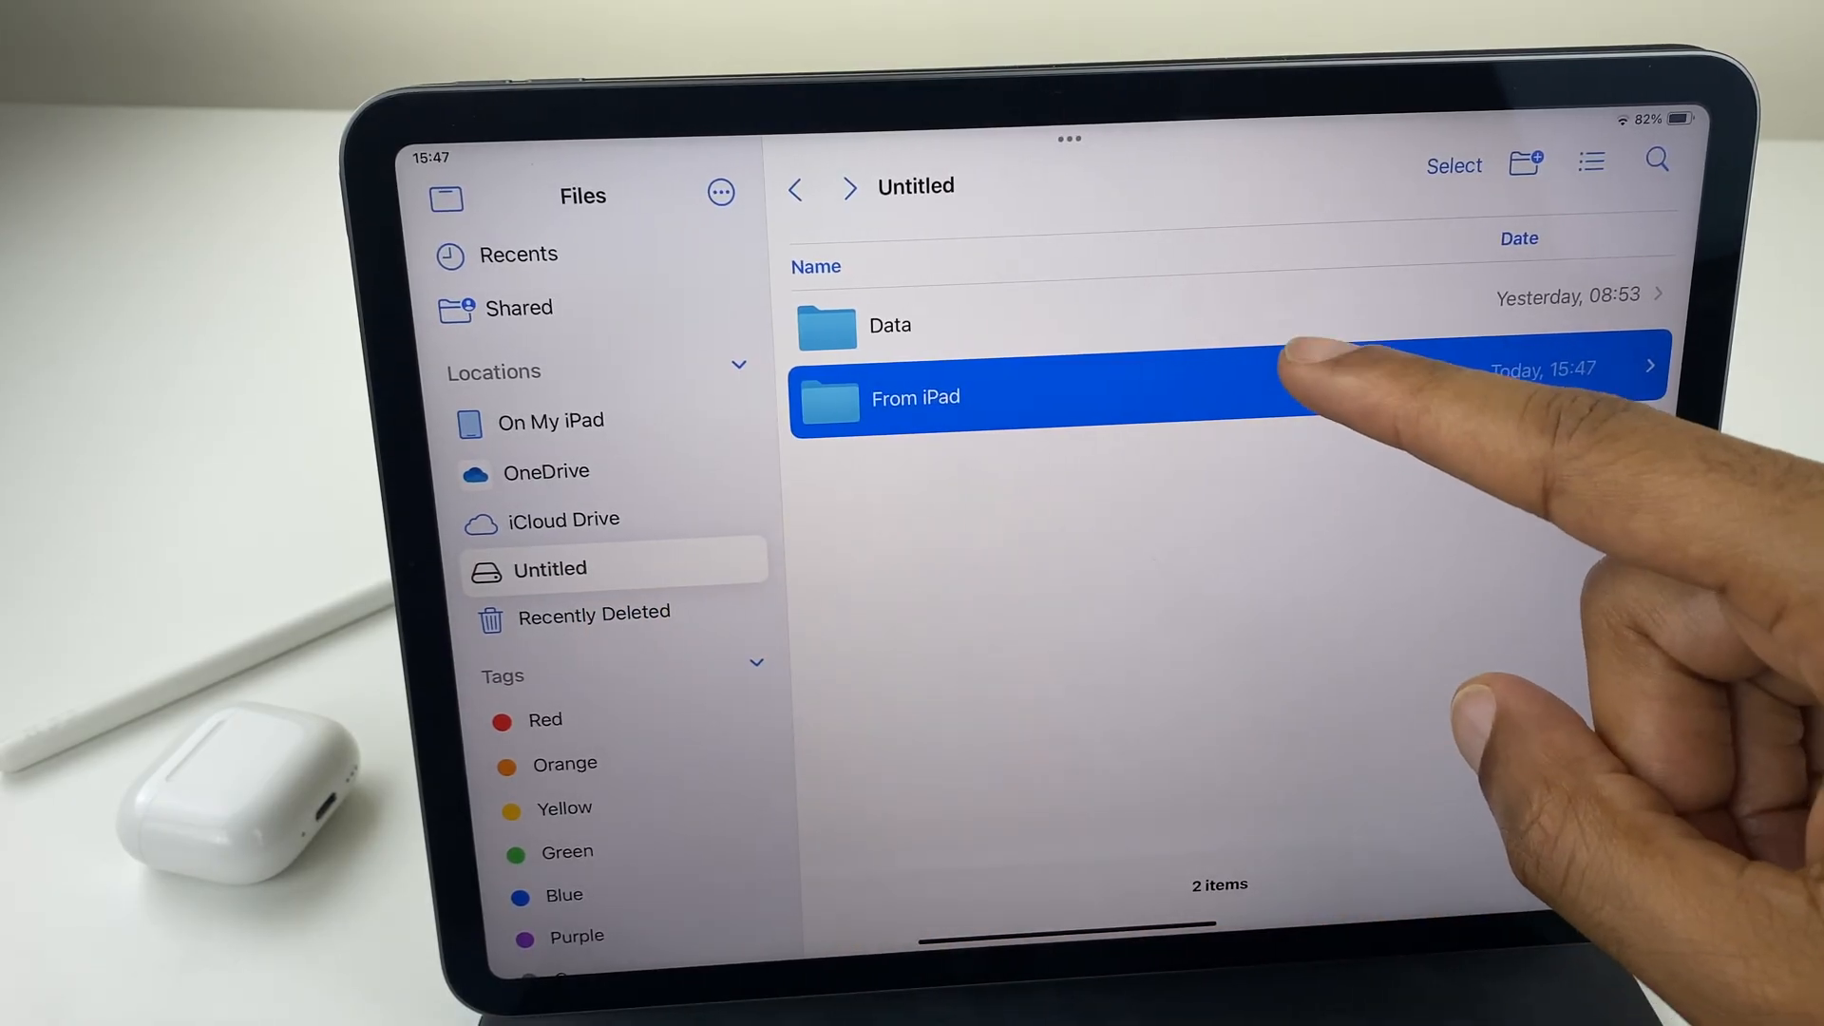
Step: Confirm From iPad holds IMG_0160, IMG_0199 and IMG_0204, then eject the drive
{"action": "left_click", "coordinate": [916, 397]}
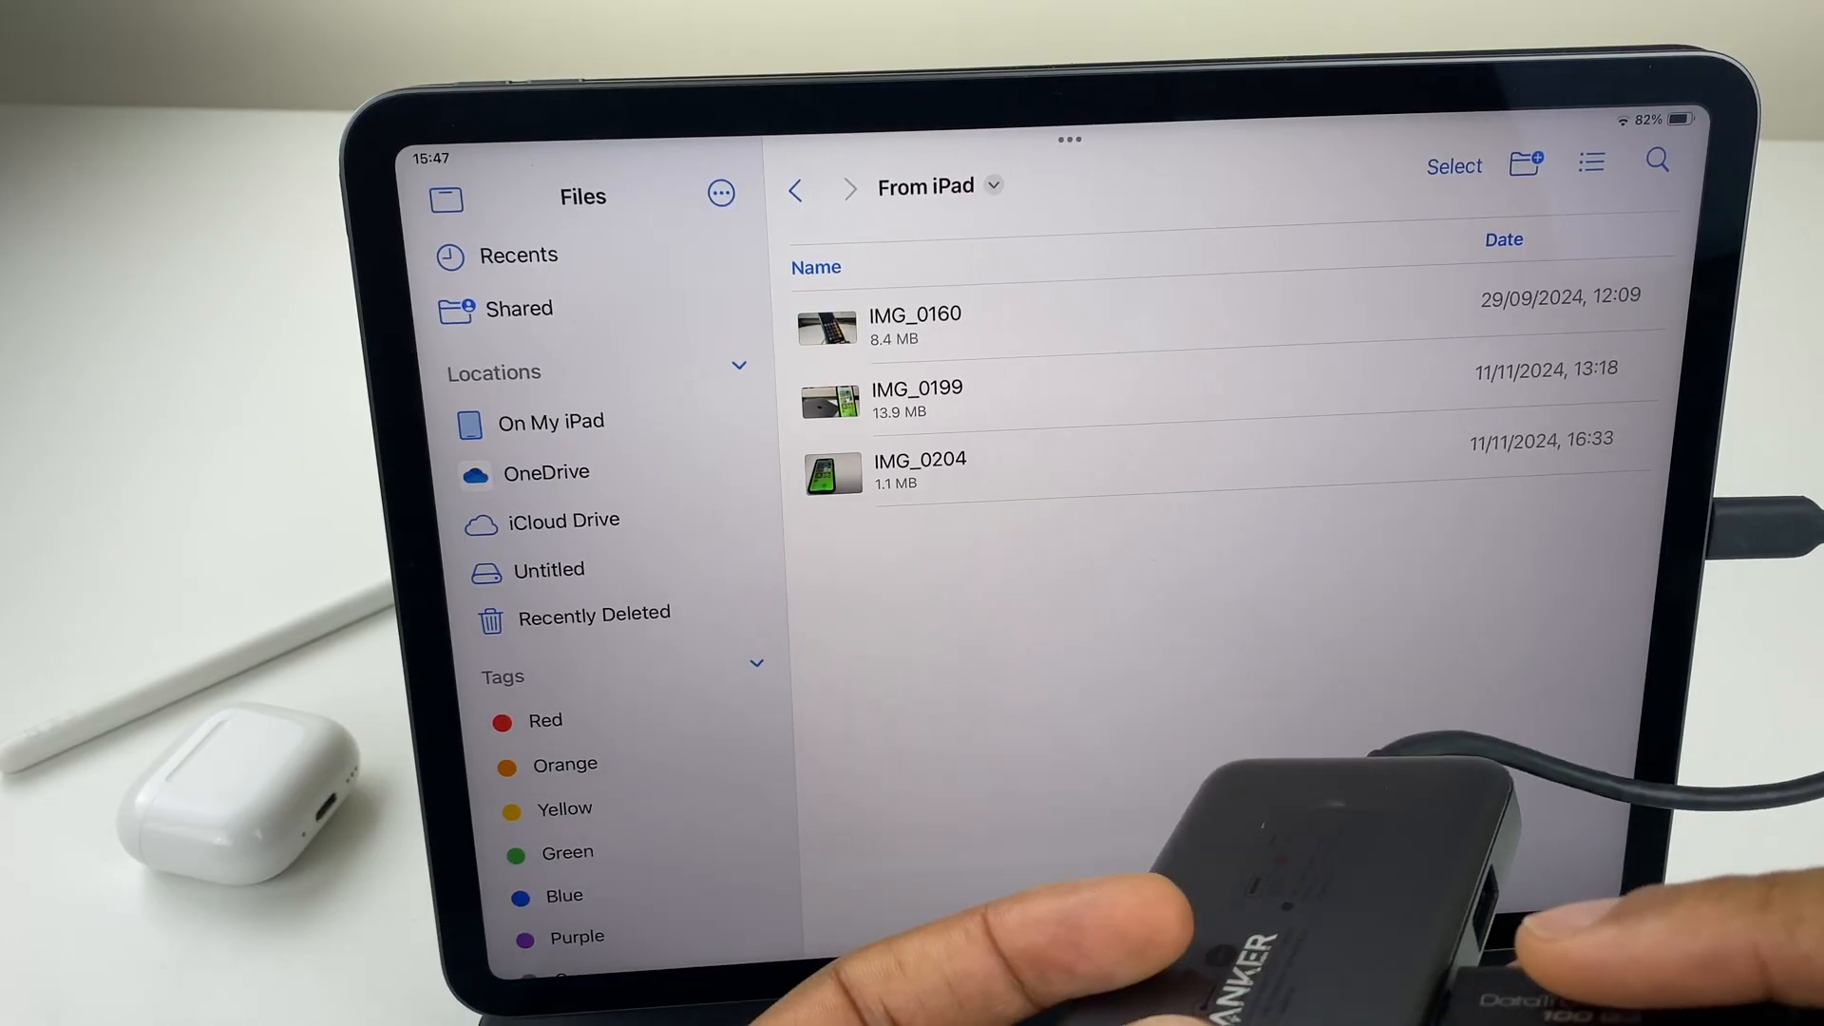
{"action": "left_click", "coordinate": [553, 421]}
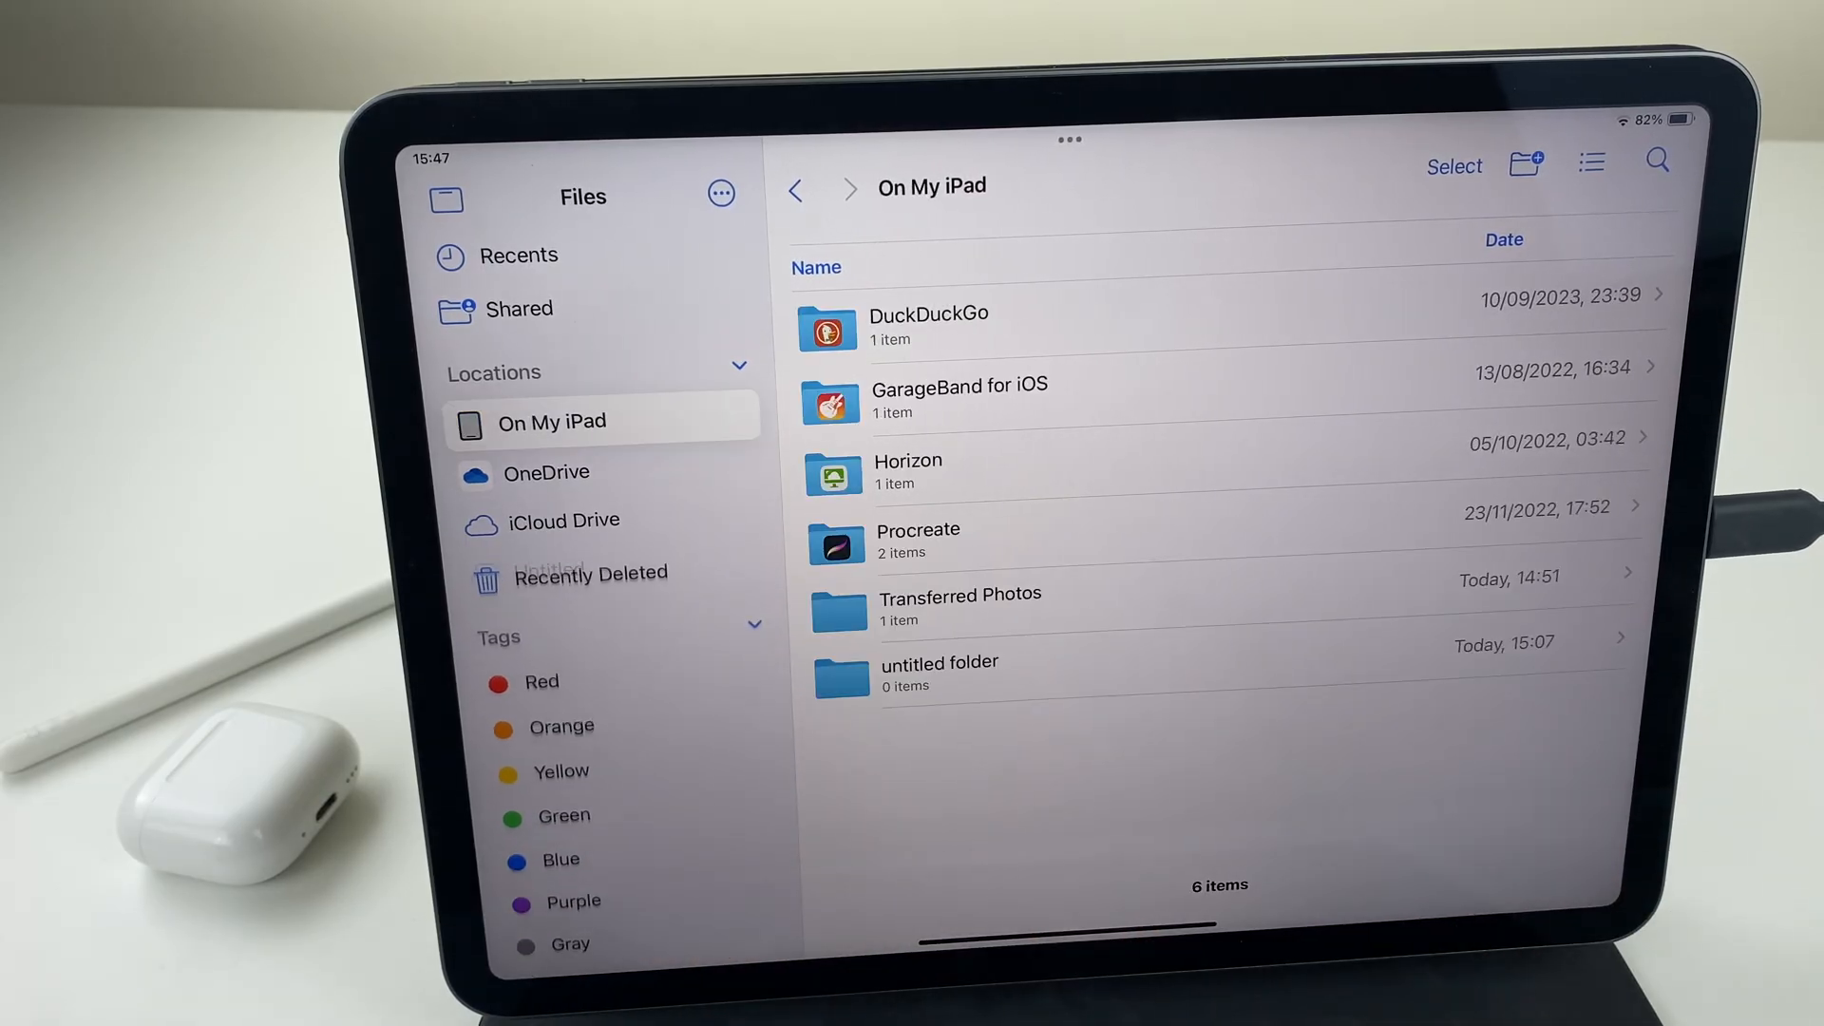